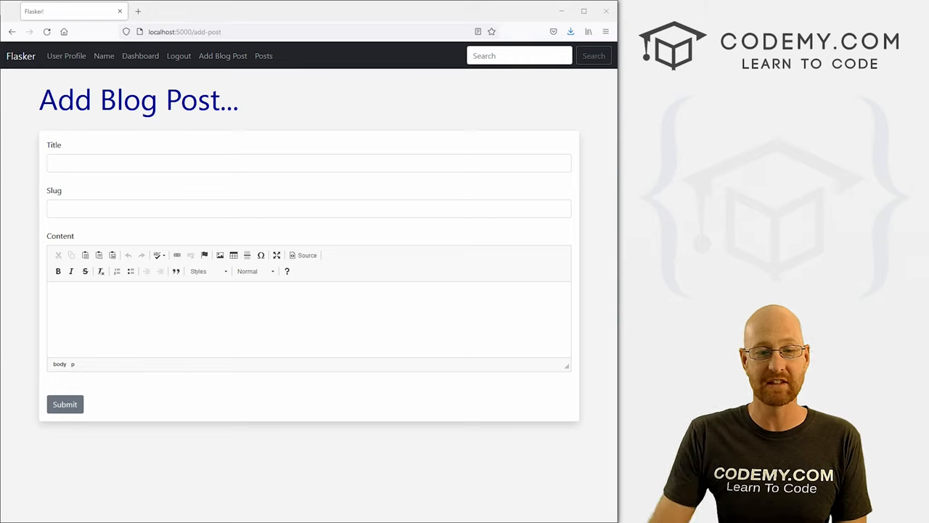
mouse_move(436, 232)
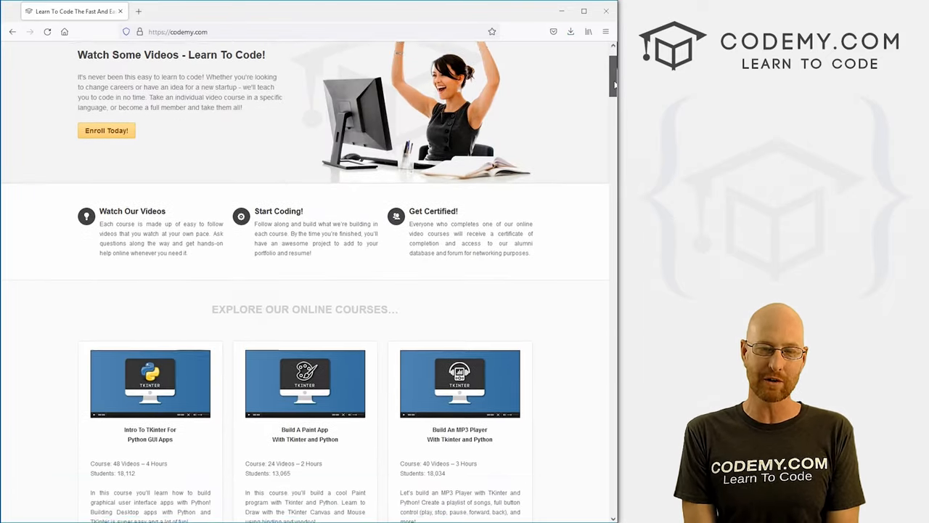
Step: Try the bold and italic formatting controls on the add-post content field
scroll("down", 3)
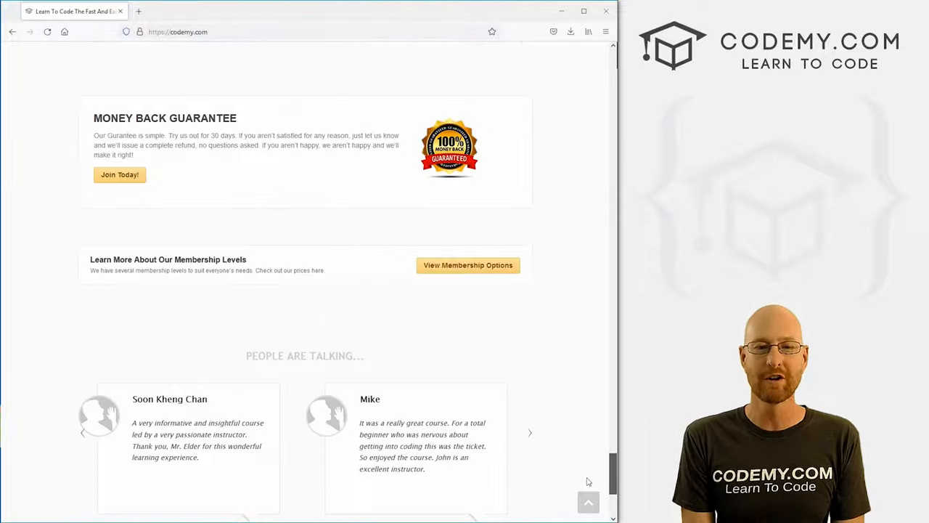
left_click(528, 432)
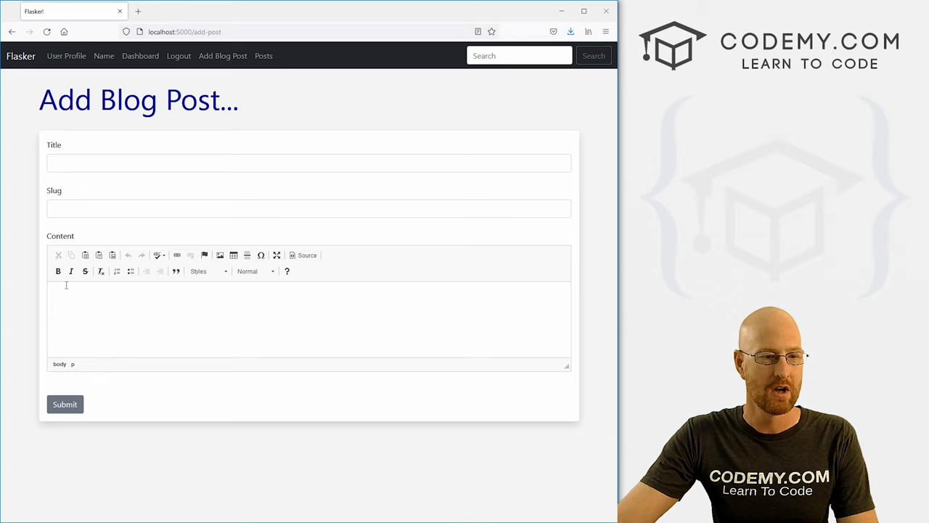
left_click(71, 272)
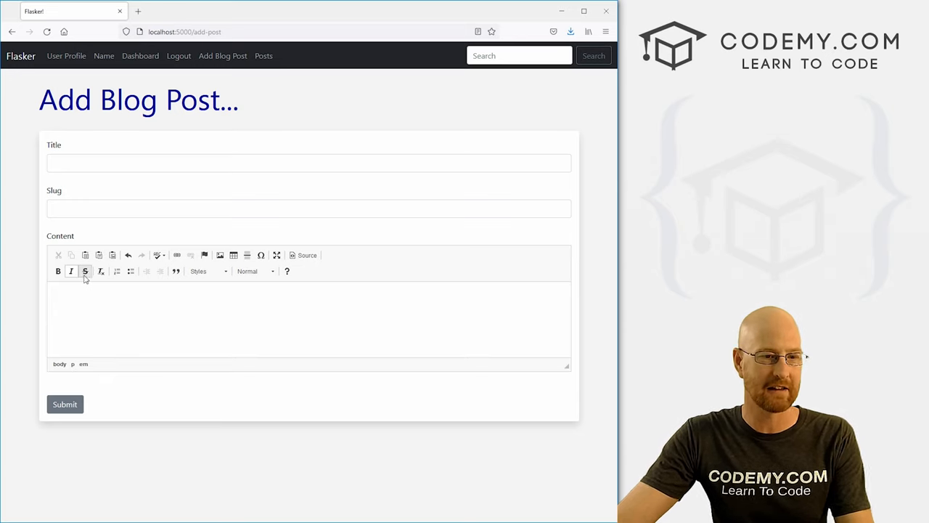
left_click(84, 272)
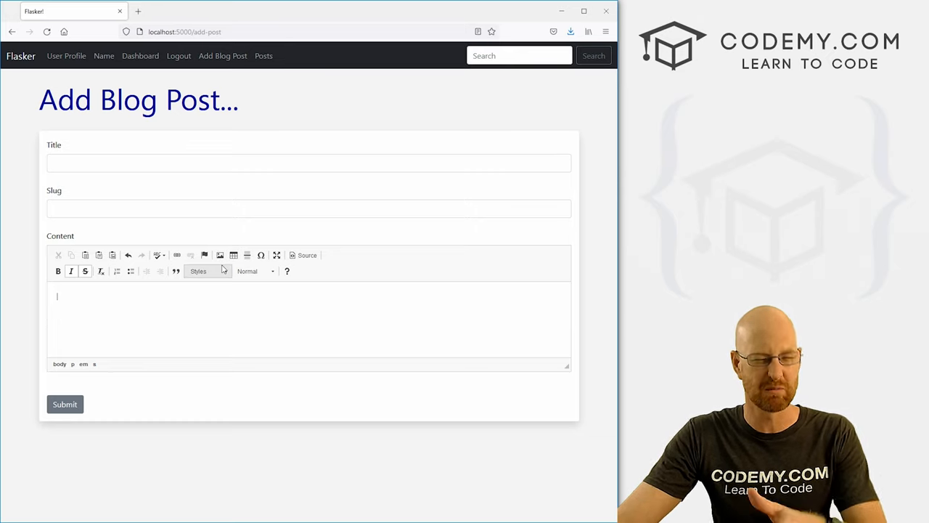
mouse_move(105, 278)
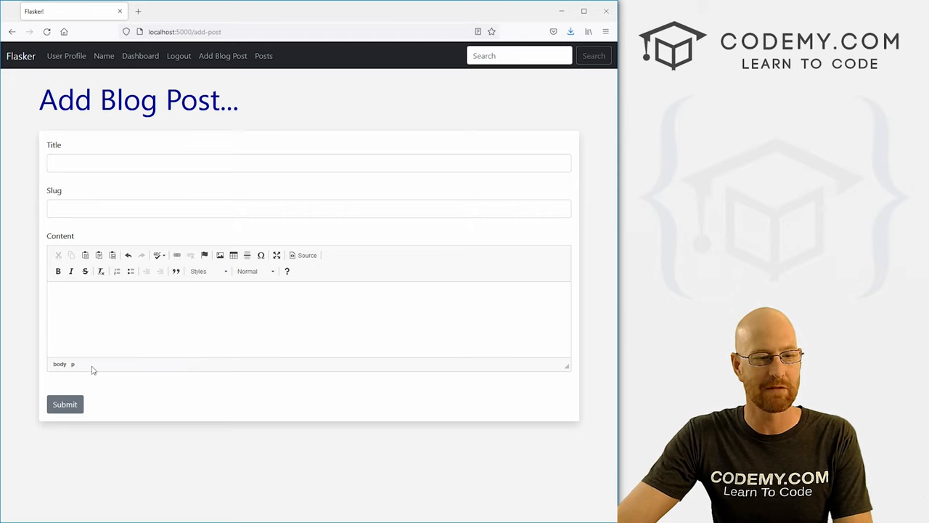
Step: Go to the Posts list and view the CKEditor Test post with rendered formatting
left_click(264, 55)
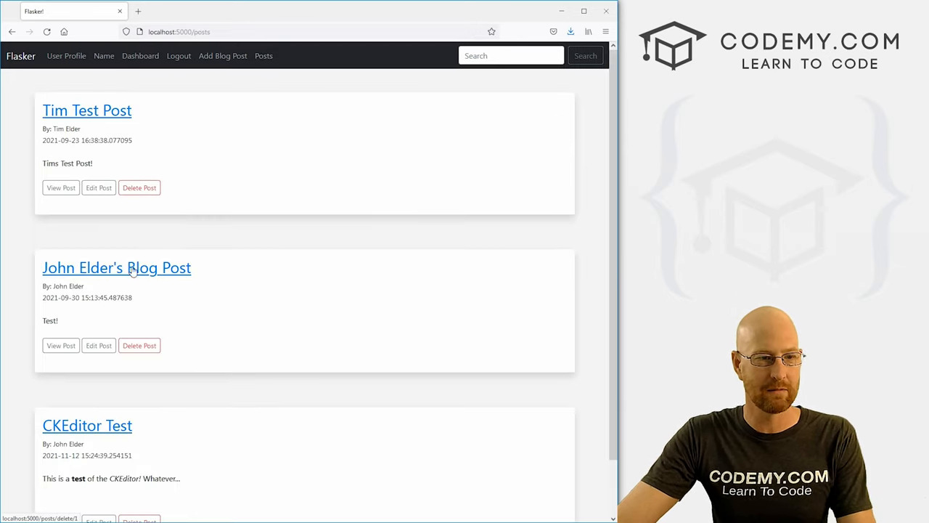
scroll("down", 3)
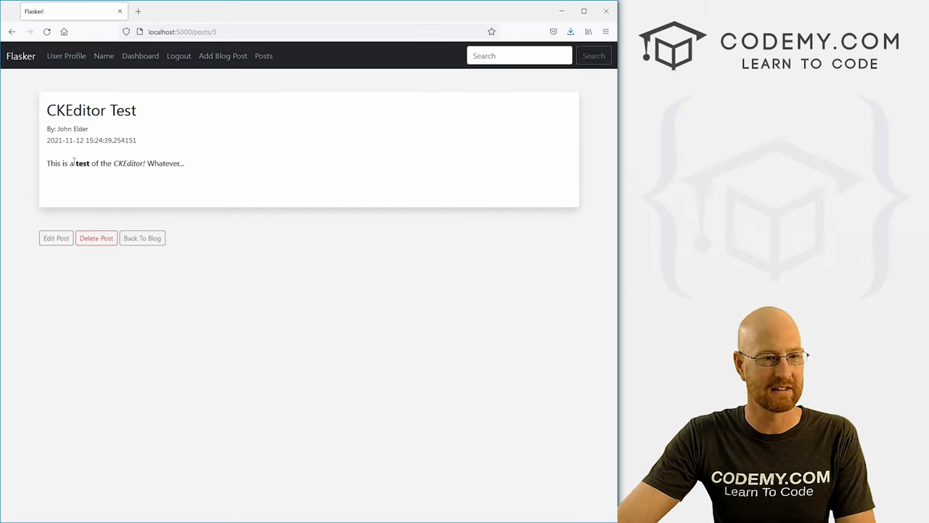
double_click(129, 162)
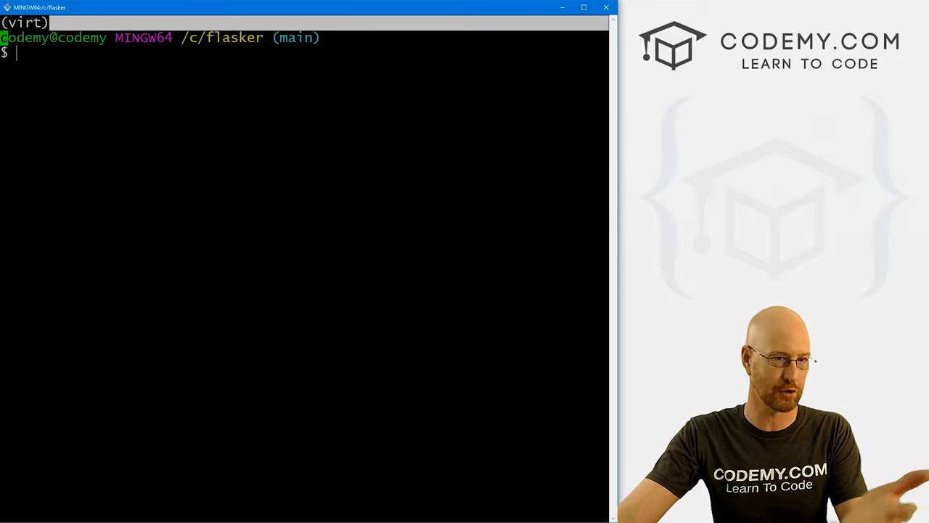
Step: Run pip install flask-ckeditor in the virtual environment, then restart the flask server
type("pip")
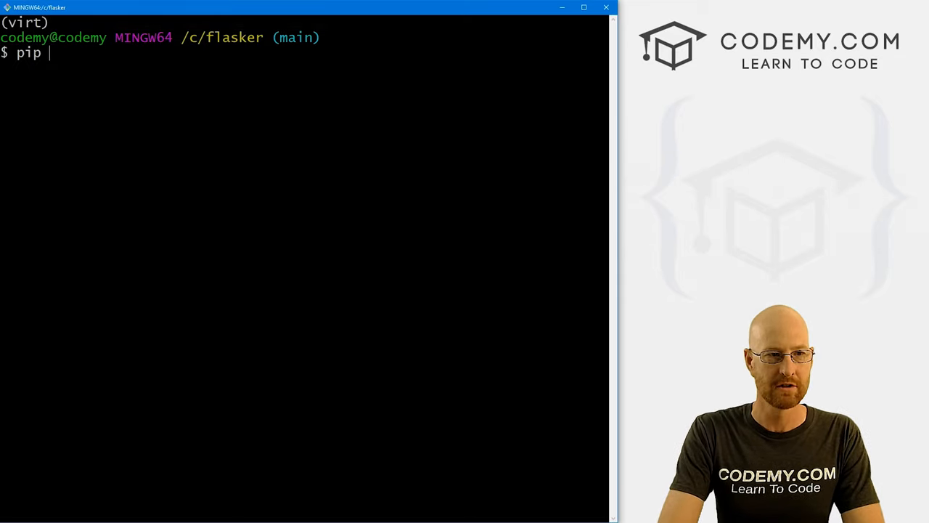
type("install")
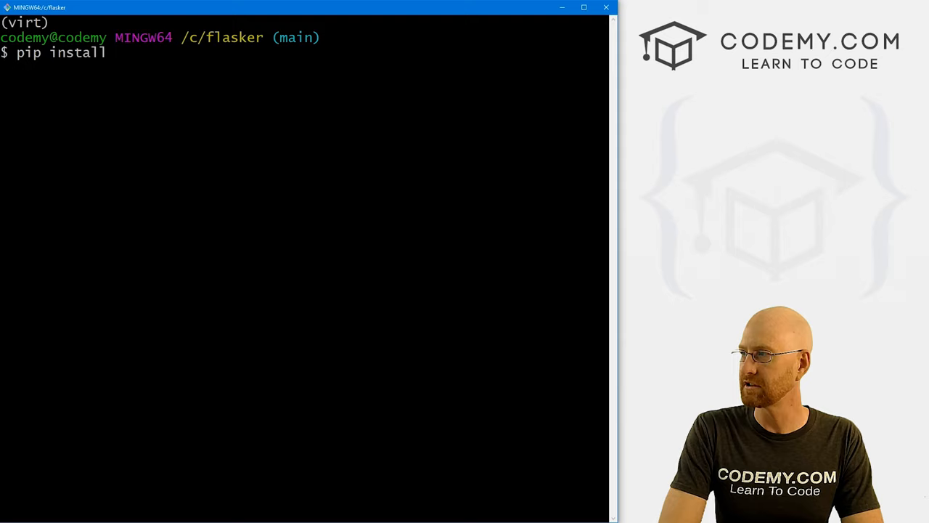
type("flask-")
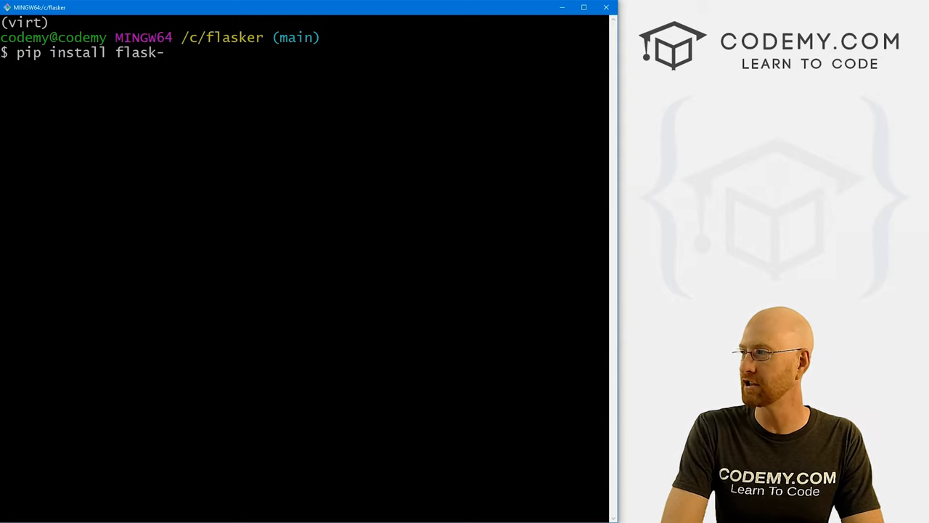
type("ckeditor")
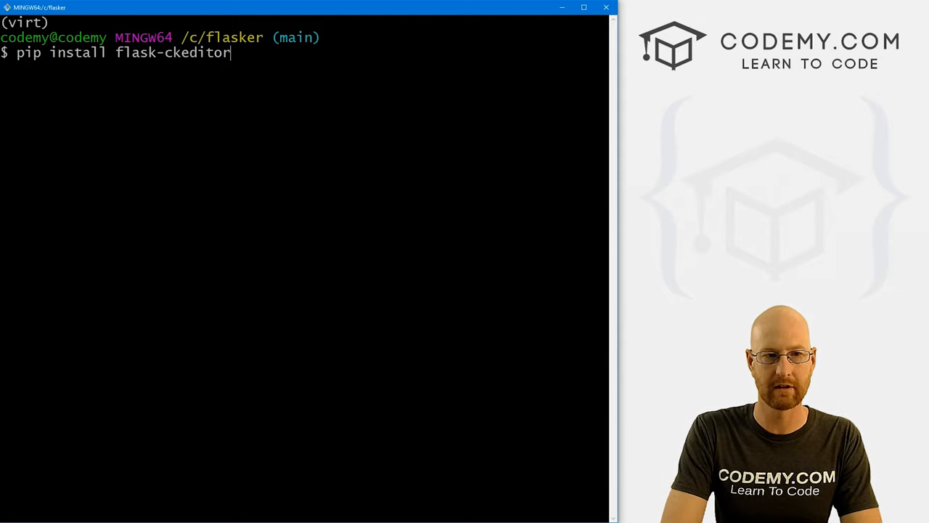
key("Return")
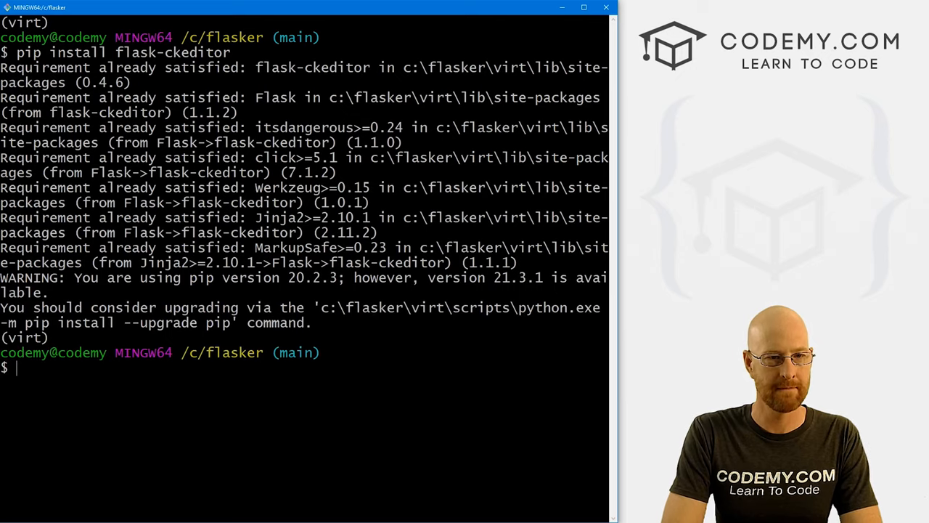
type("flas")
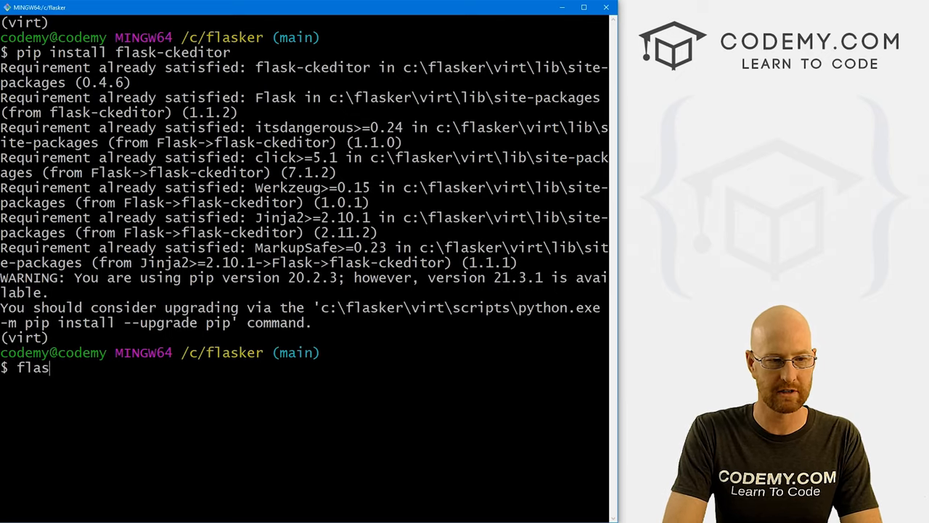
key("Return")
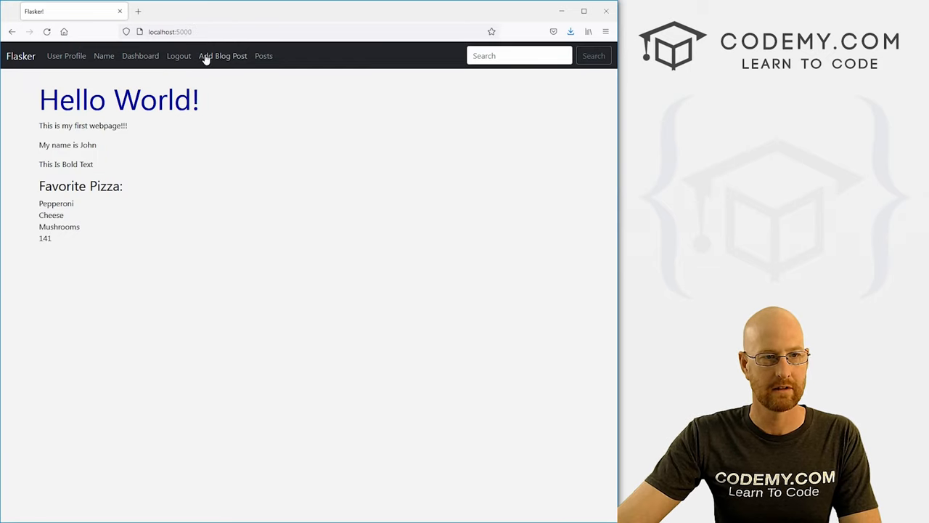
Step: Visit the Add Blog Post form and focus its plain-text Content field
left_click(224, 56)
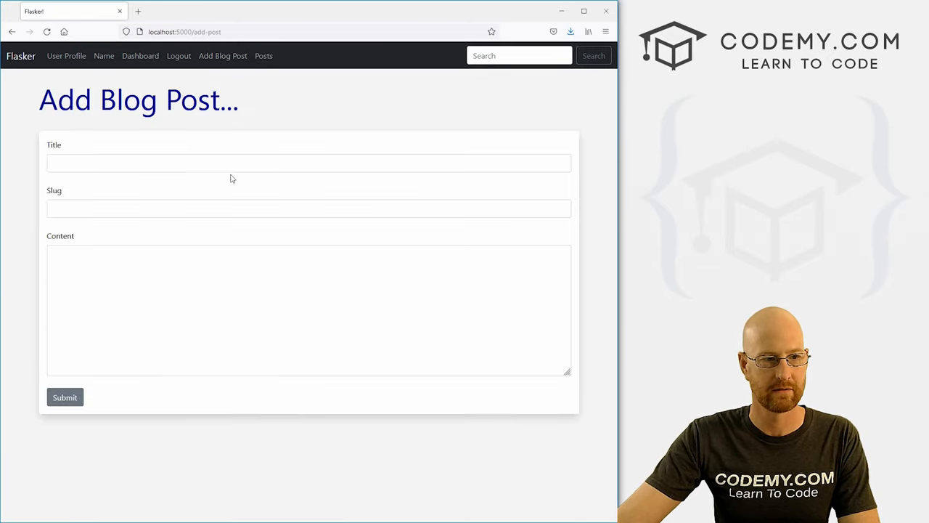
left_click(173, 339)
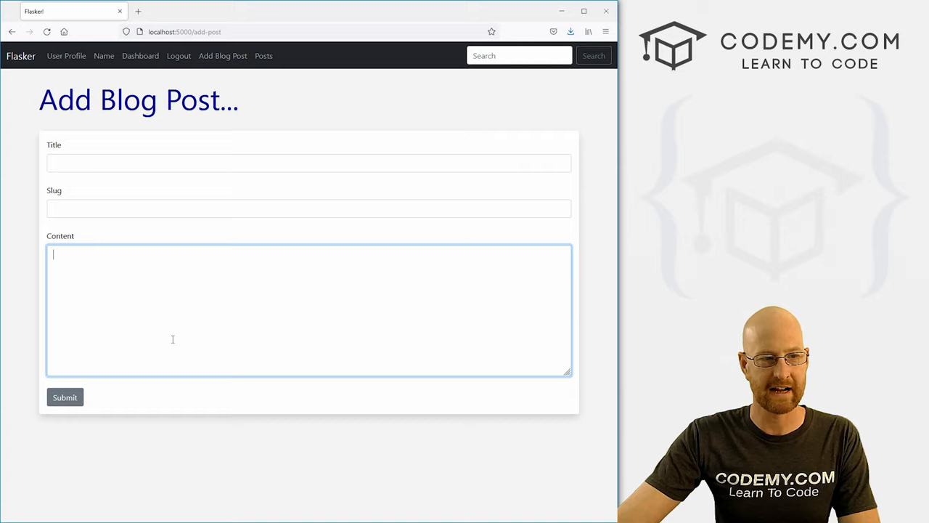
mouse_move(204, 227)
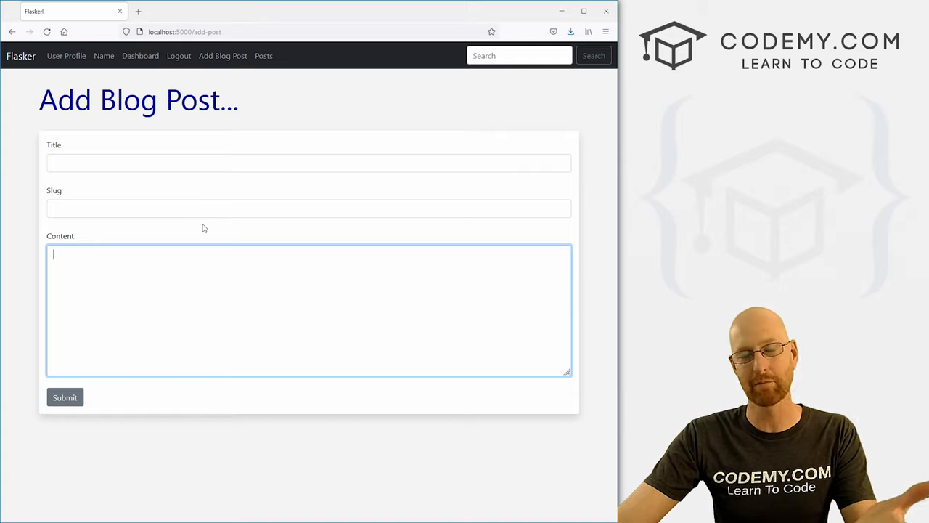
left_click(64, 398)
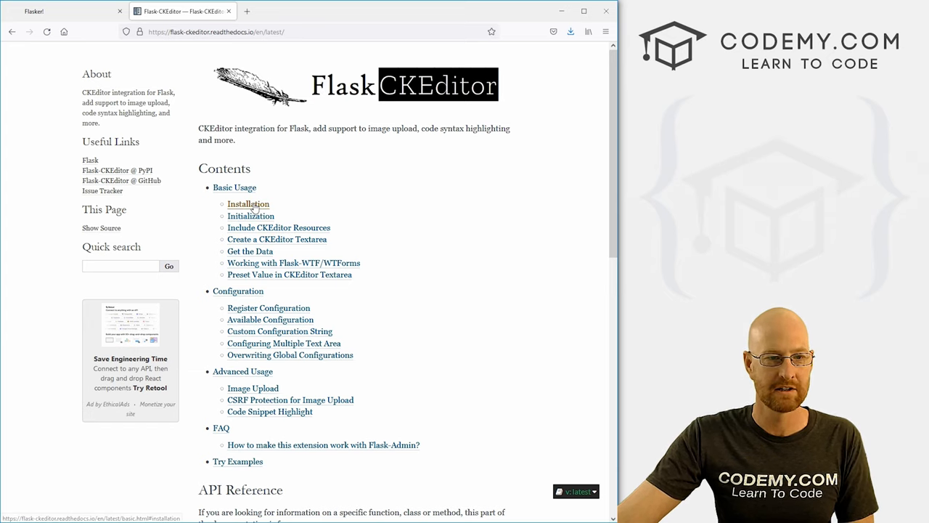
Step: Read the docs' Installation and Initialization code and select the CKEditor import line
left_click(249, 204)
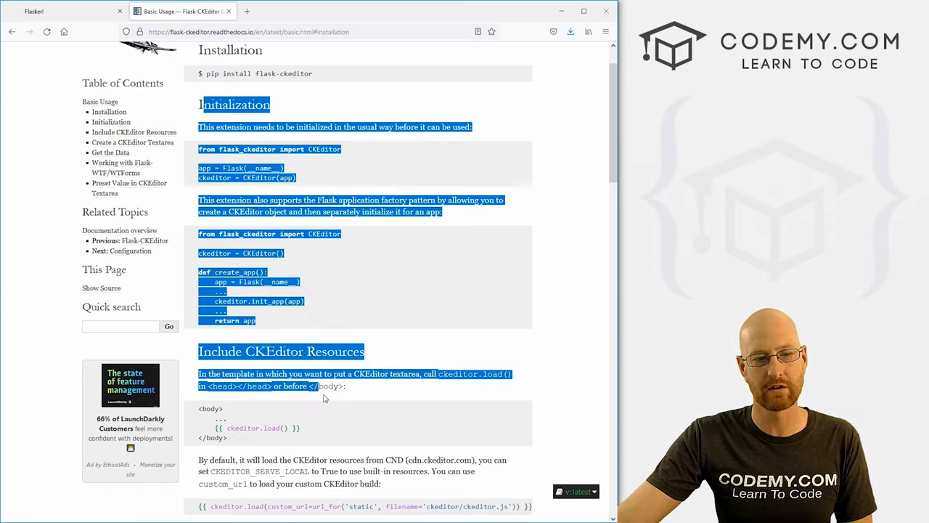
scroll("down", 3)
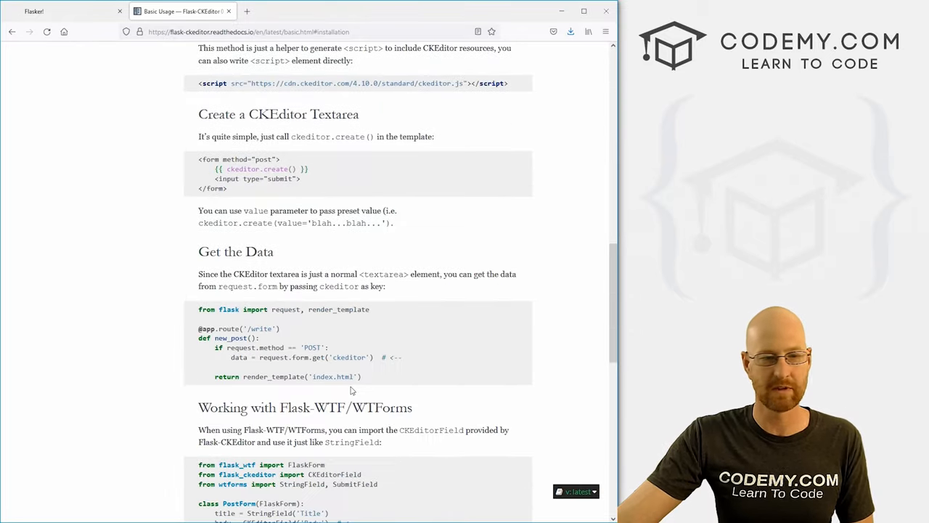
scroll("down", 3)
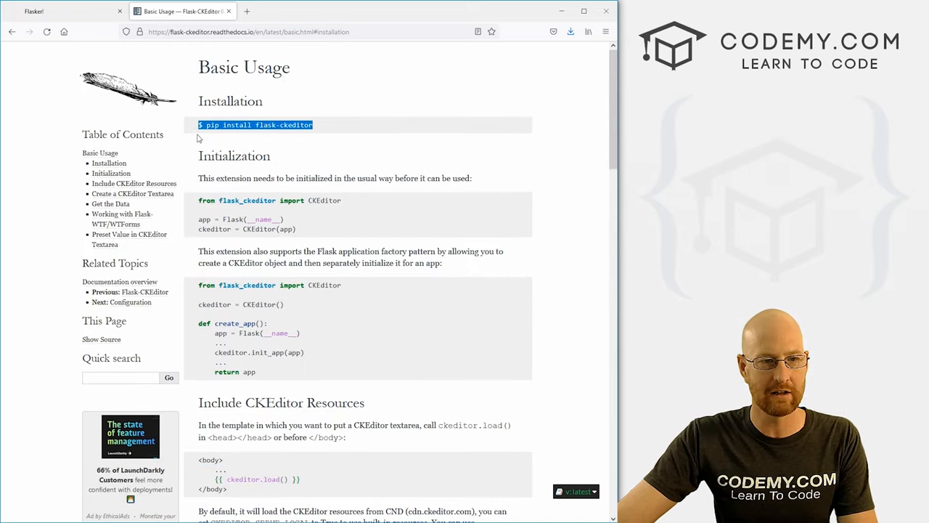
mouse_move(351, 203)
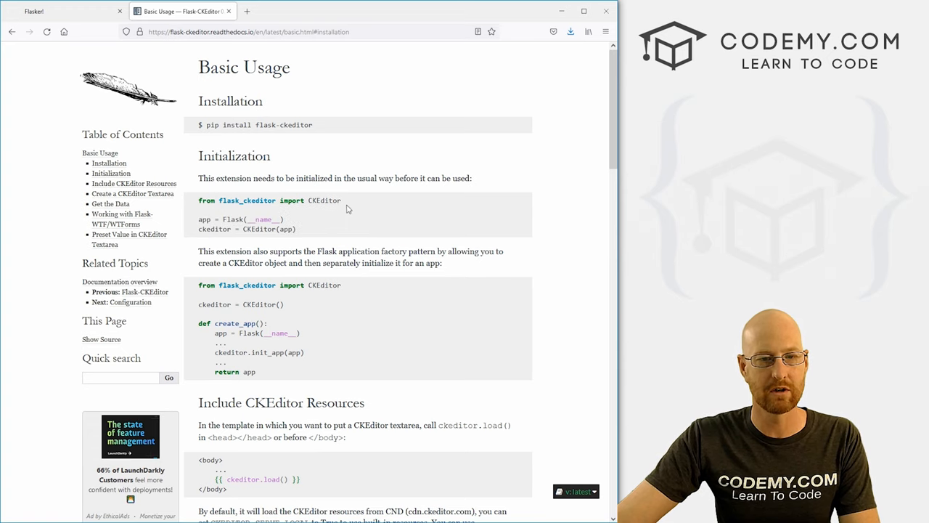
triple_click(269, 200)
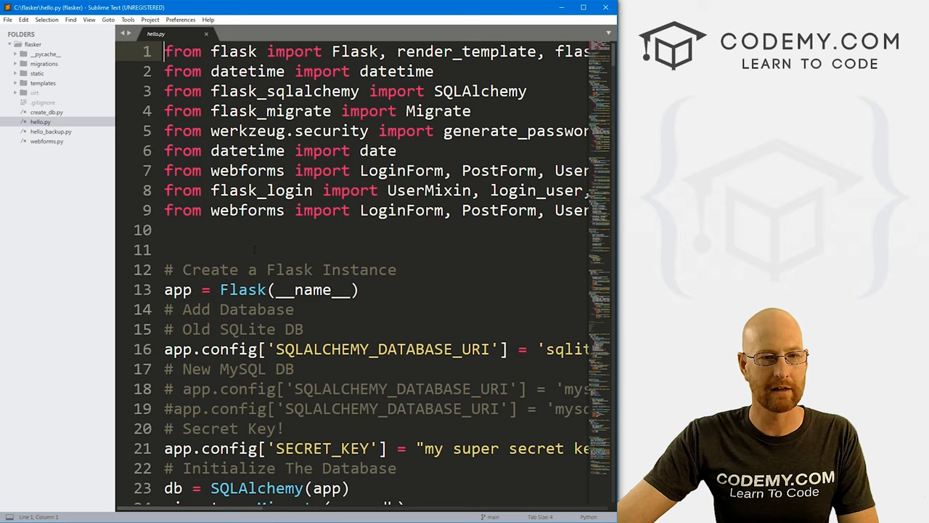
Step: Add 'from flask_ckeditor import CKEditor' to hello.py's imports and save
type("from flask_ckeditor import CKEditor")
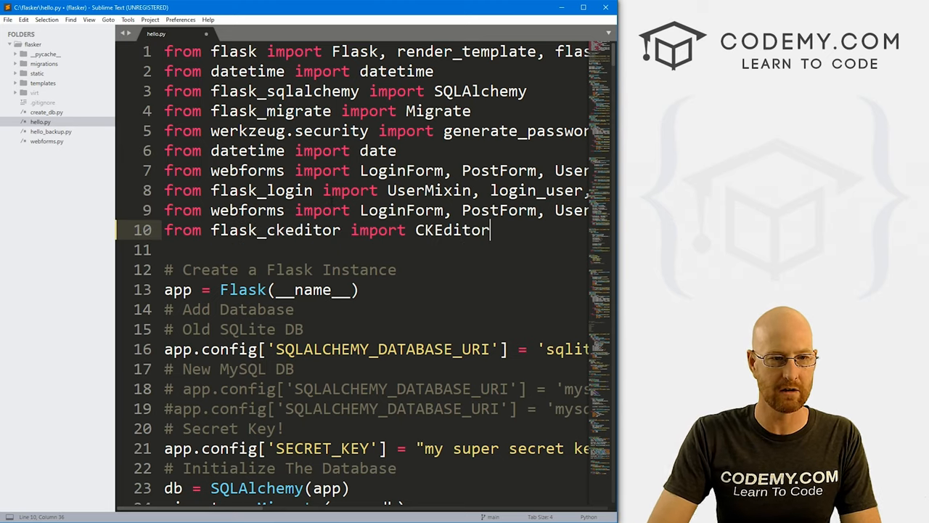
key("Return")
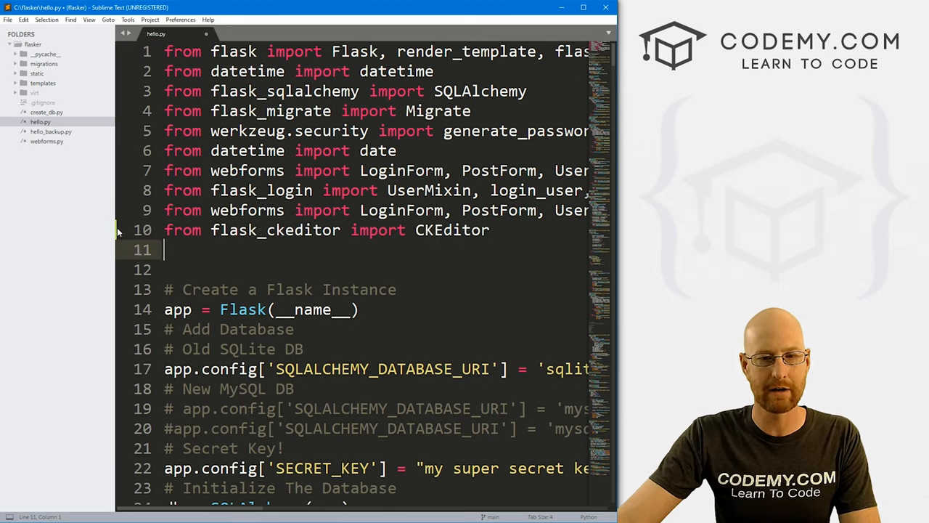
key("ctrl+s")
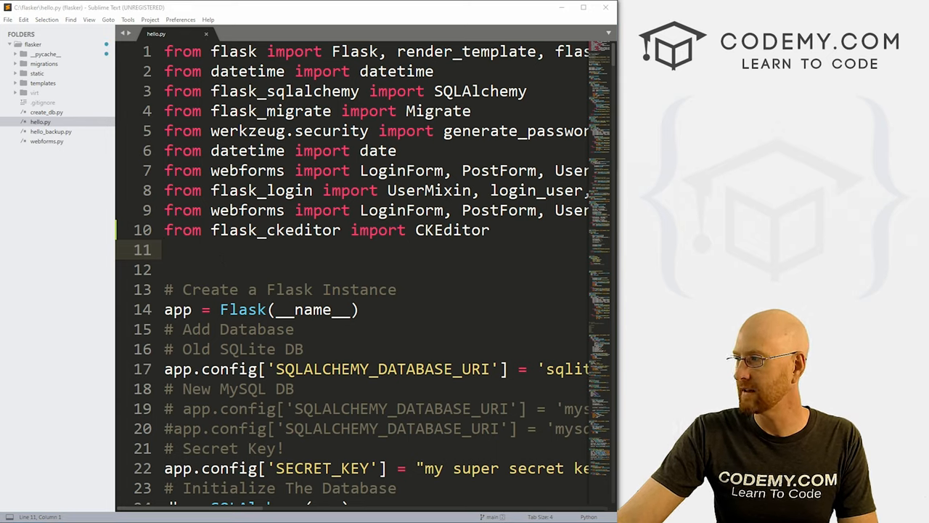
mouse_move(125, 65)
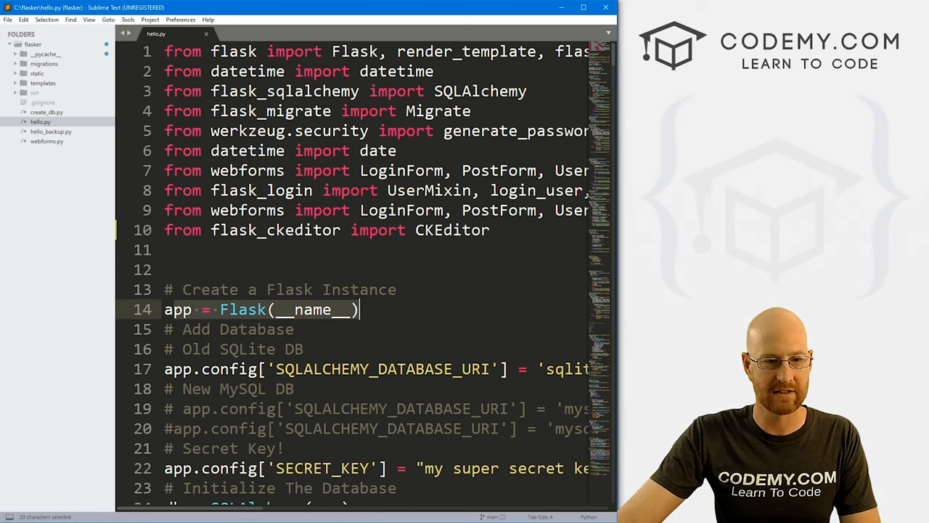
Step: Initialise 'ckeditor = CKEditor(app)' under an '# Add CKEditor' comment after the app is created
type("ckeditor = CKEditor(app)")
type("#")
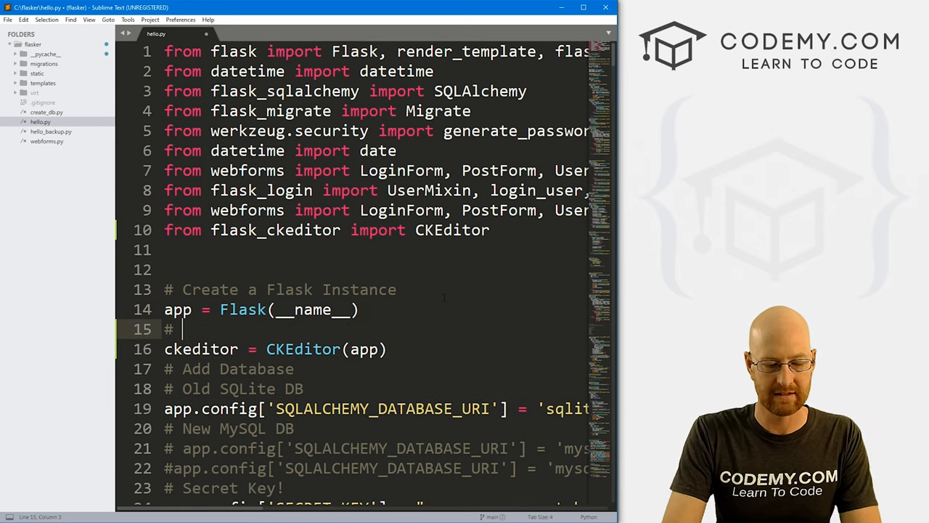
type("Add C")
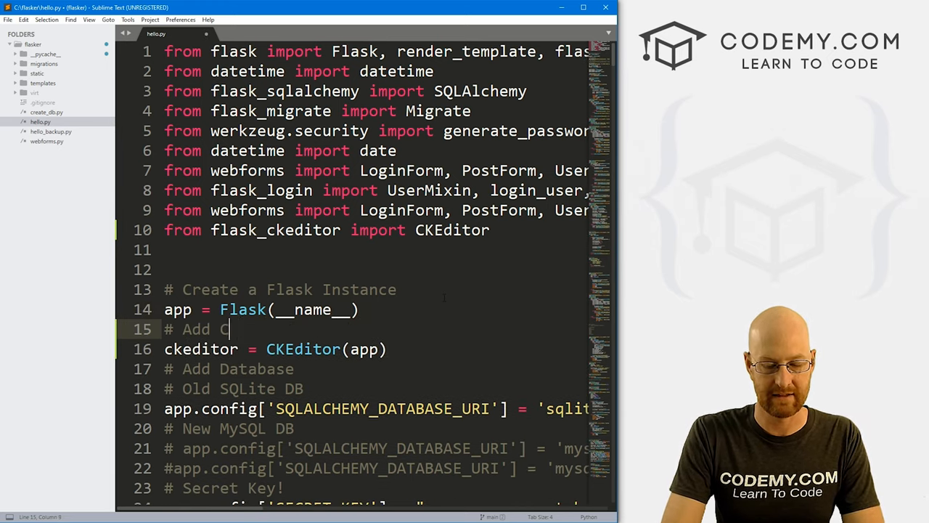
type("KEditor")
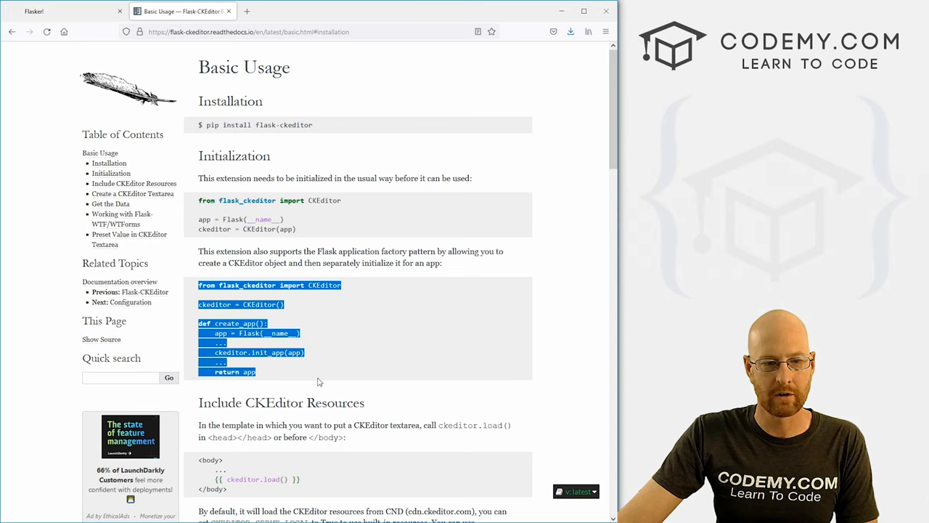
scroll("down", 3)
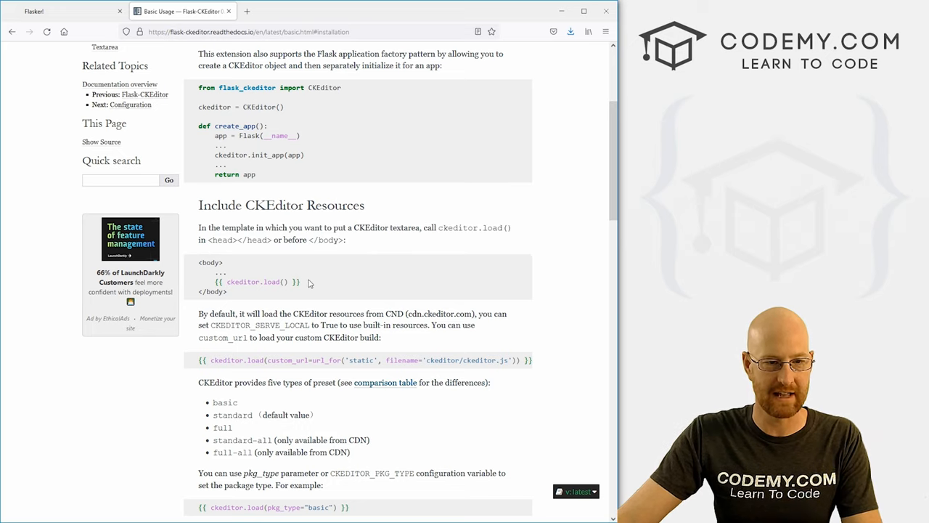
Step: Add '{{ ckeditor.load() }}' under the content block in add_post.html and save
double_click(253, 282)
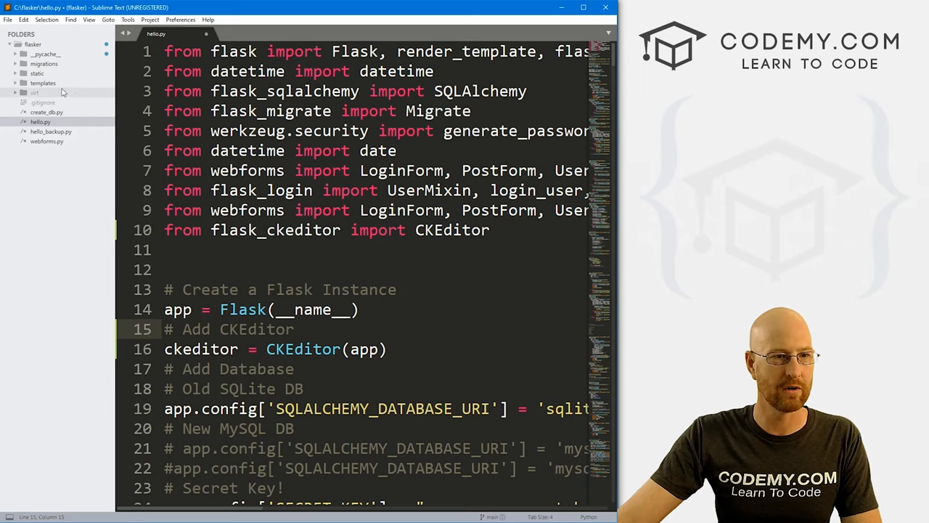
left_click(43, 82)
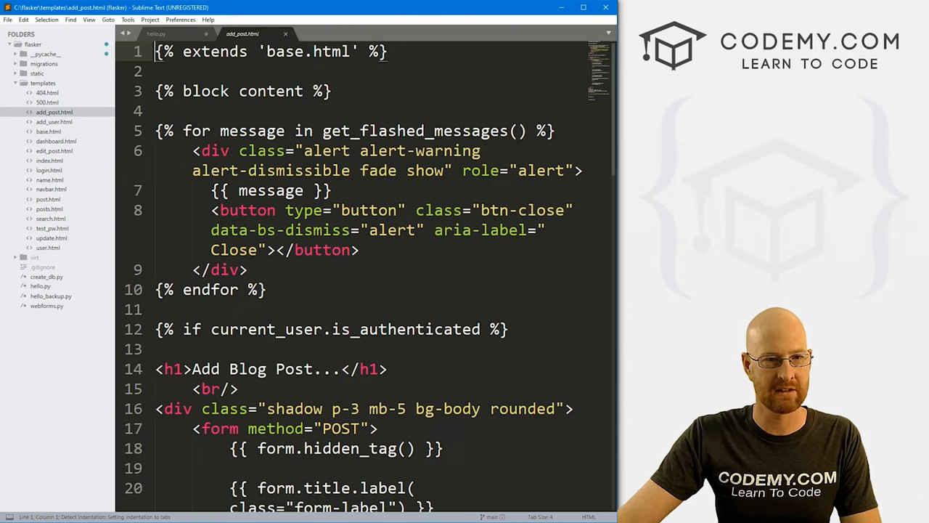
type("{{ ckeditor.load() }}")
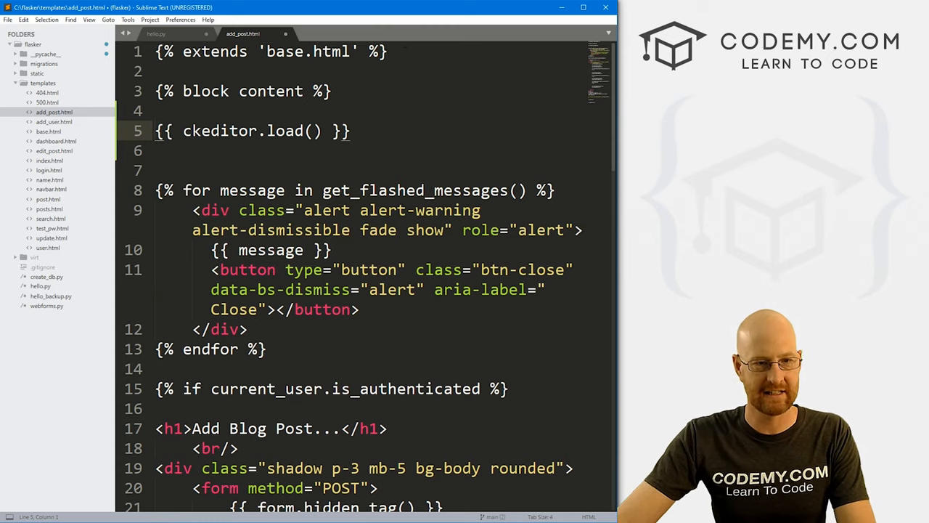
key("ctrl+s")
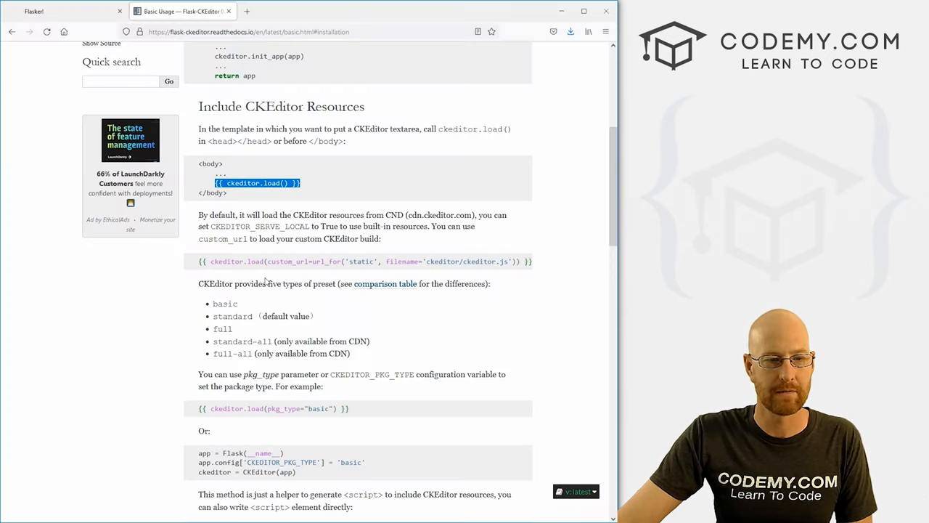
Step: Read the docs' preset package options and scroll on to the Working with Flask-WTF section
scroll("down", 3)
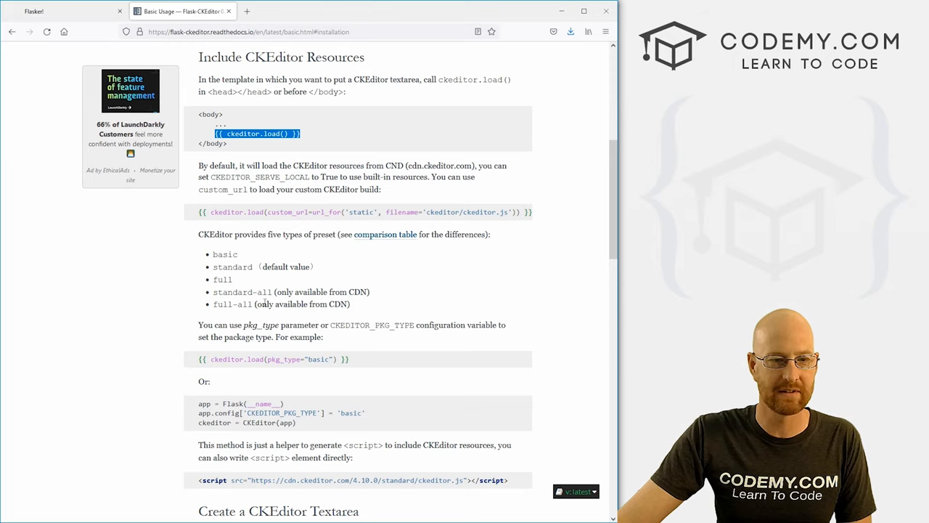
left_click_drag(213, 267, 274, 305)
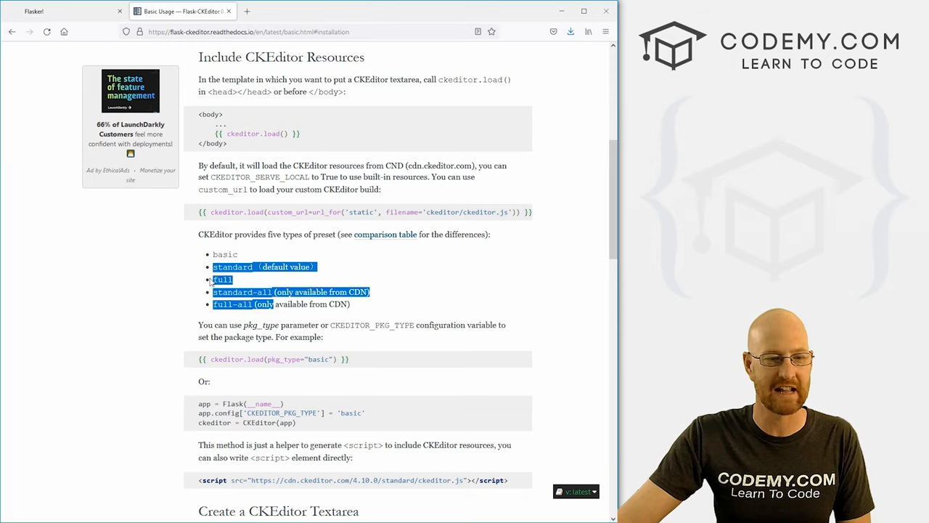
left_click(325, 270)
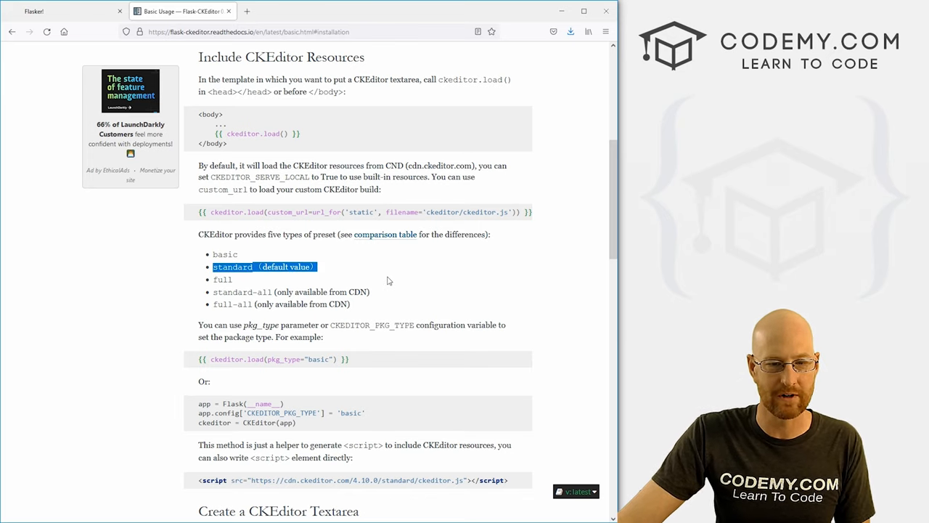
mouse_move(262, 284)
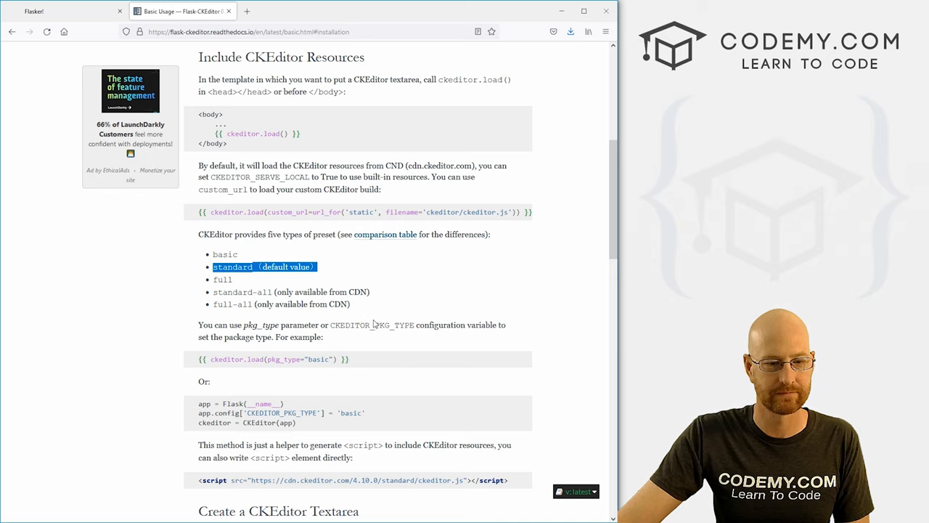
scroll("down", 3)
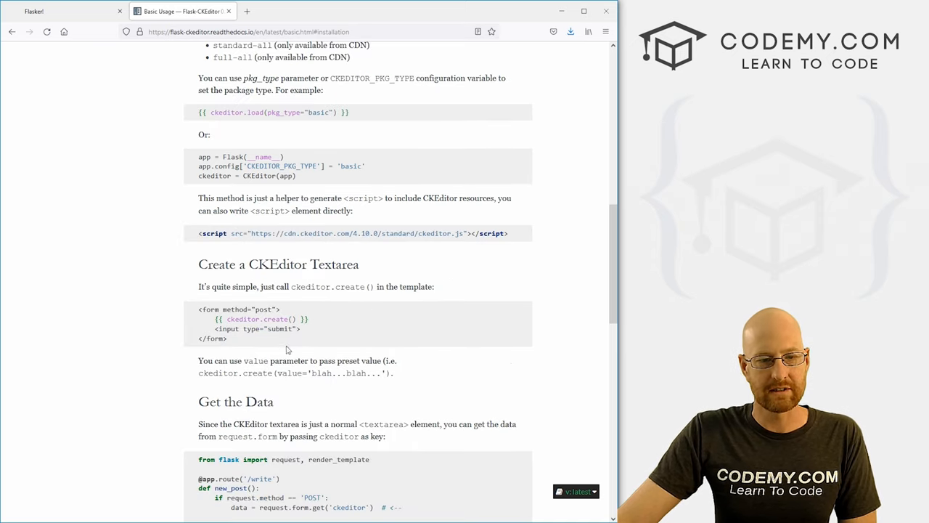
scroll("down", 3)
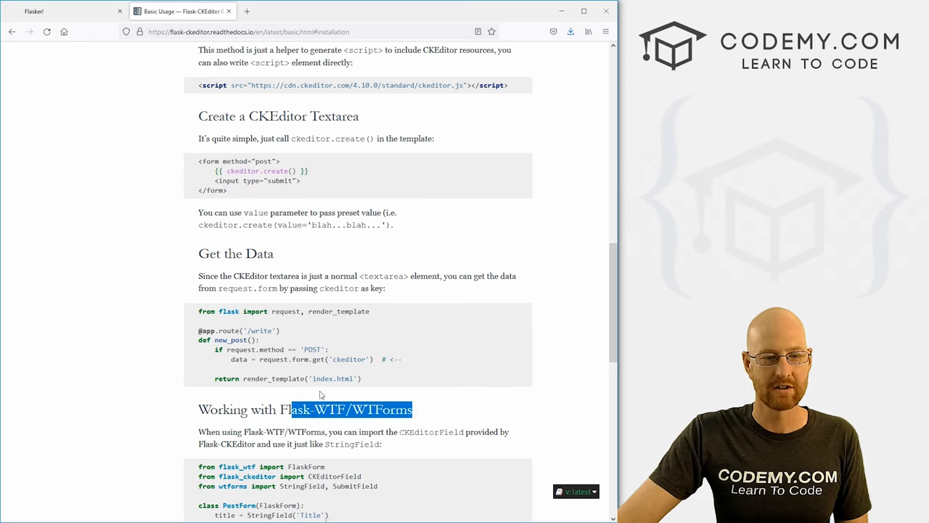
scroll("down", 3)
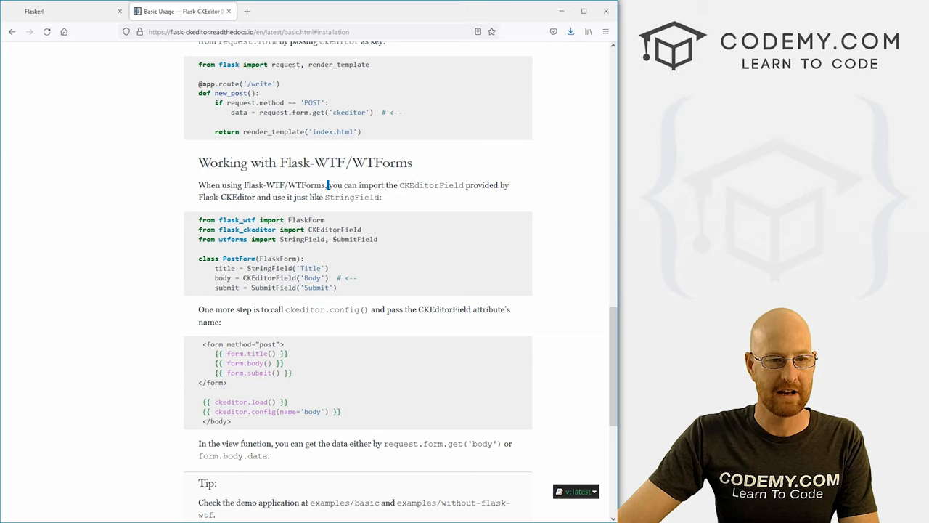
mouse_move(370, 233)
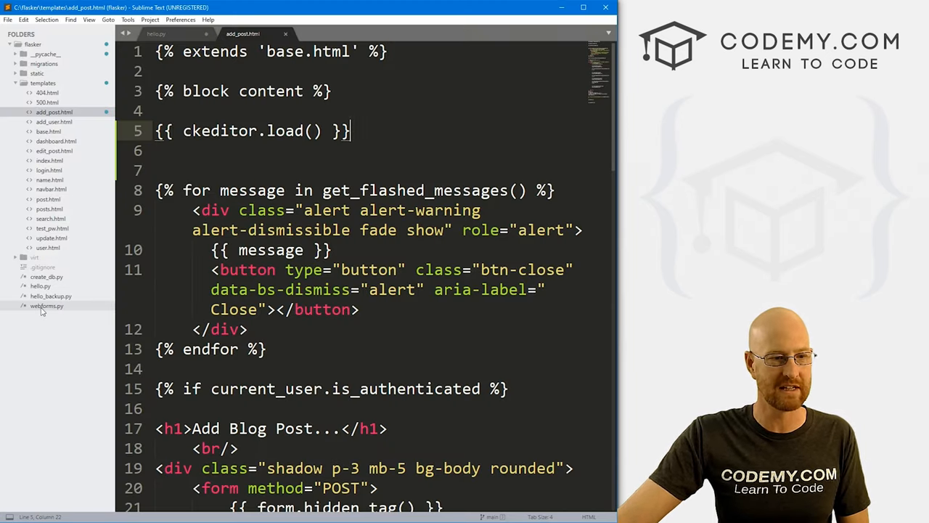
Step: Import CKEditorField from flask_ckeditor at the top of webforms.py
left_click(46, 305)
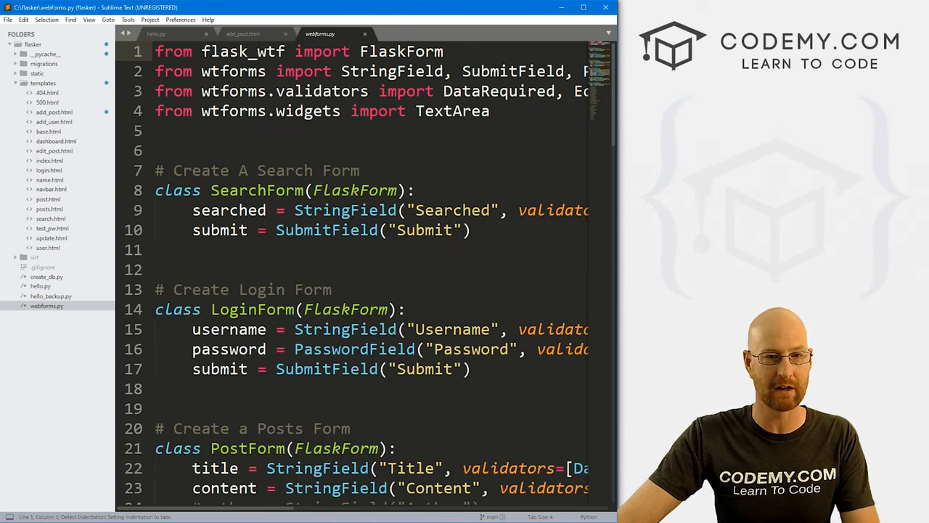
type("from flask_ckeditor import CKEditorField")
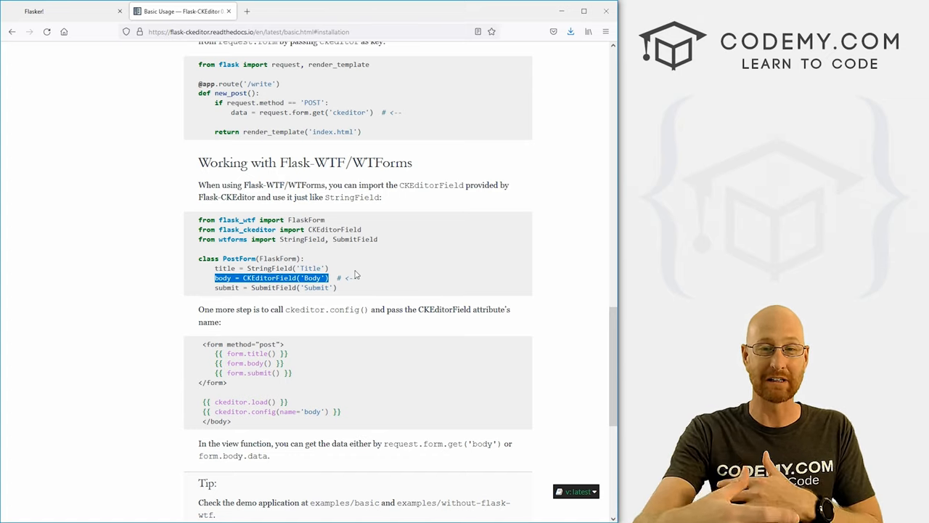
mouse_move(414, 284)
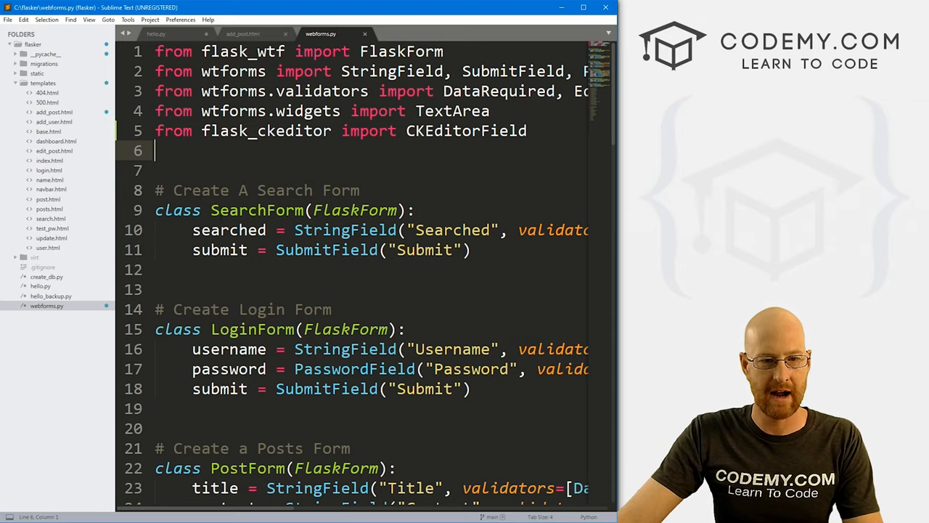
scroll("down", 3)
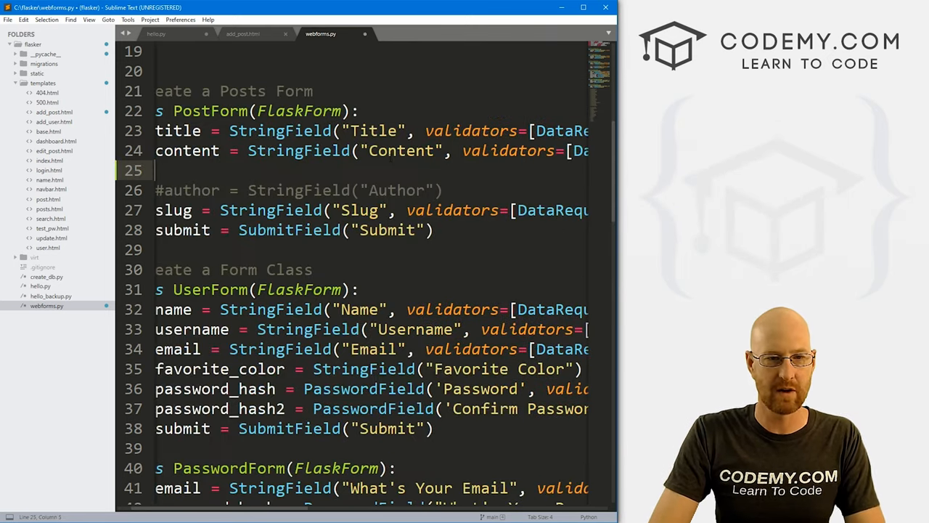
Step: Make PostForm's content field a CKEditorField labelled 'Content' and save
type("body = CKEditorField('Body')")
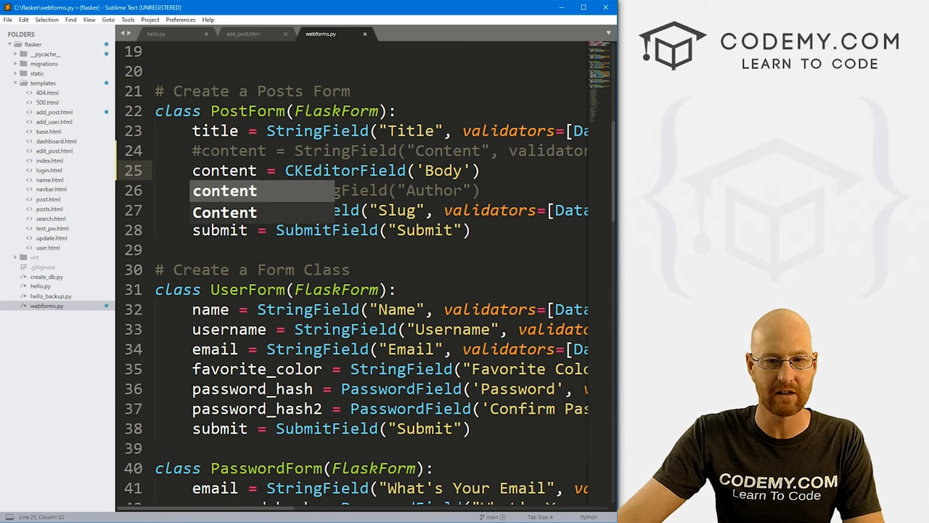
type("Content', validato")
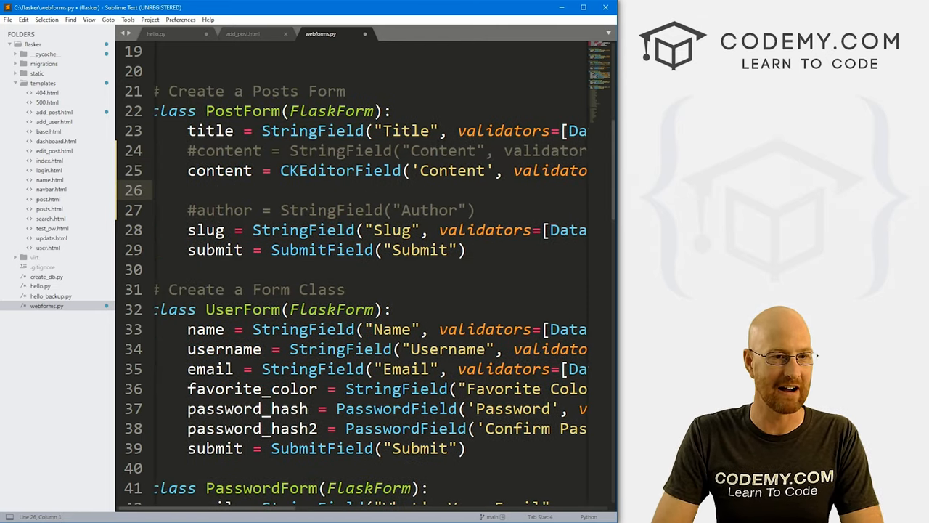
left_click(152, 170)
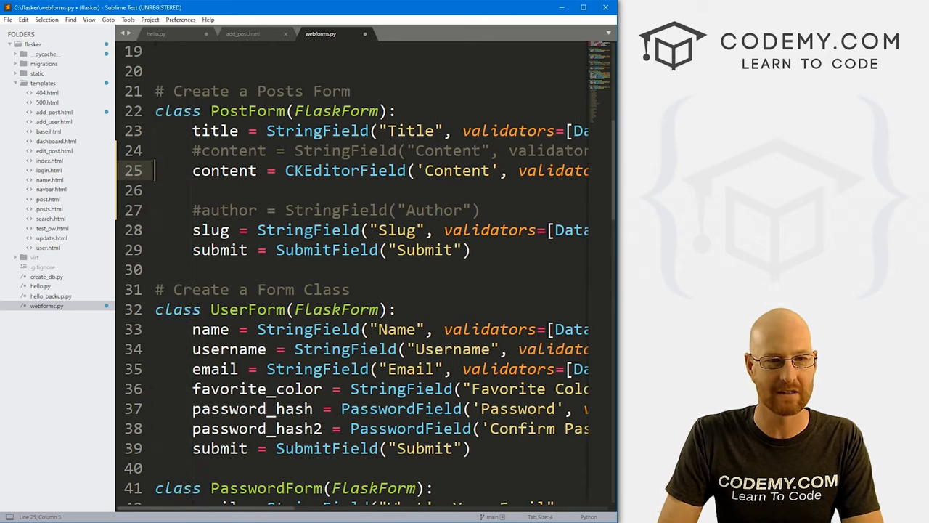
key("ctrl+s")
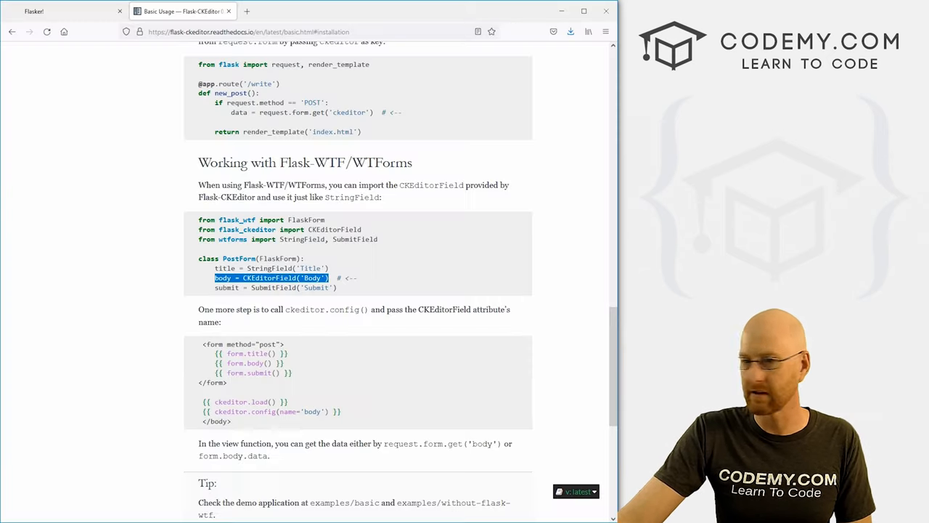
Step: Select the ckeditor.load() and ckeditor.config() template lines in the docs to copy them
scroll("down", 3)
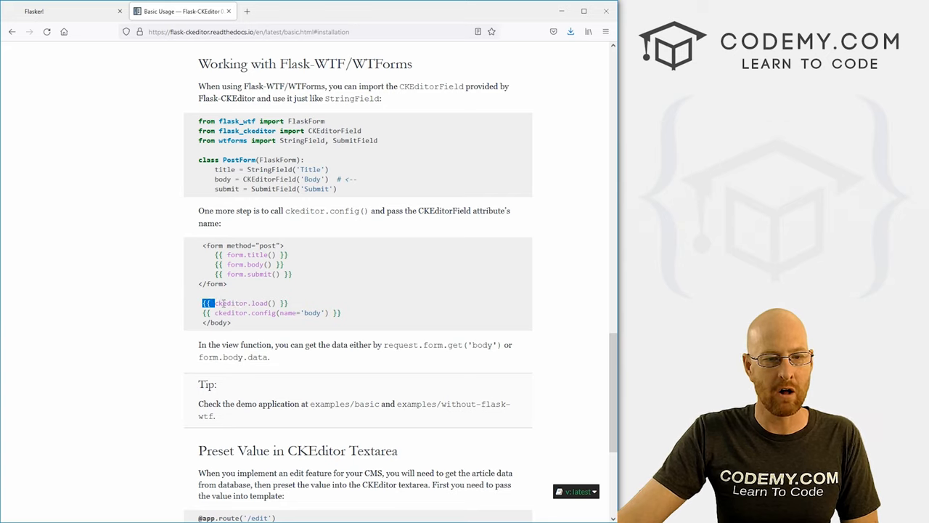
left_click_drag(218, 303, 341, 313)
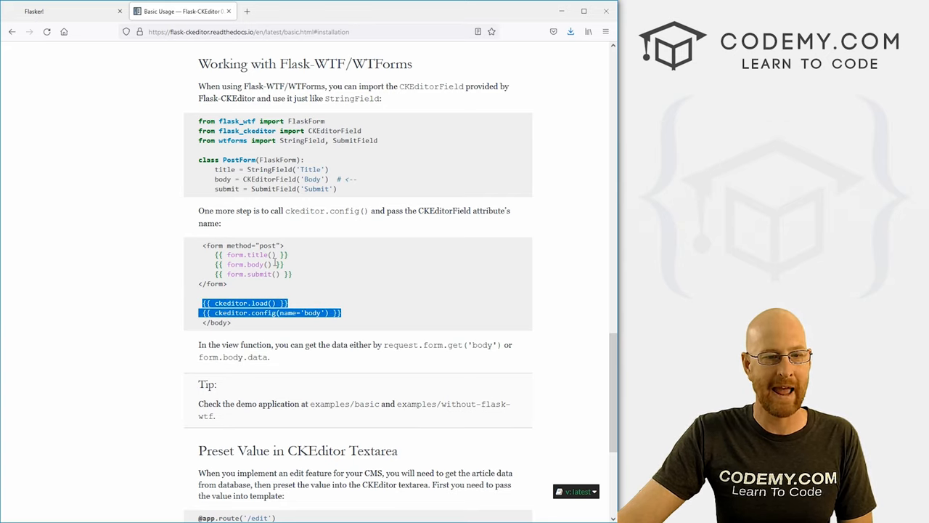
left_click(347, 317)
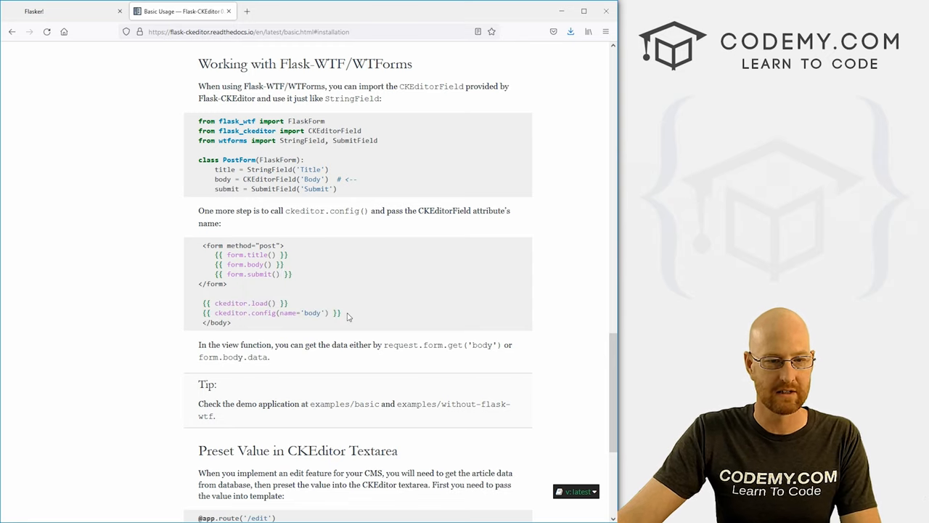
left_click_drag(203, 304, 341, 313)
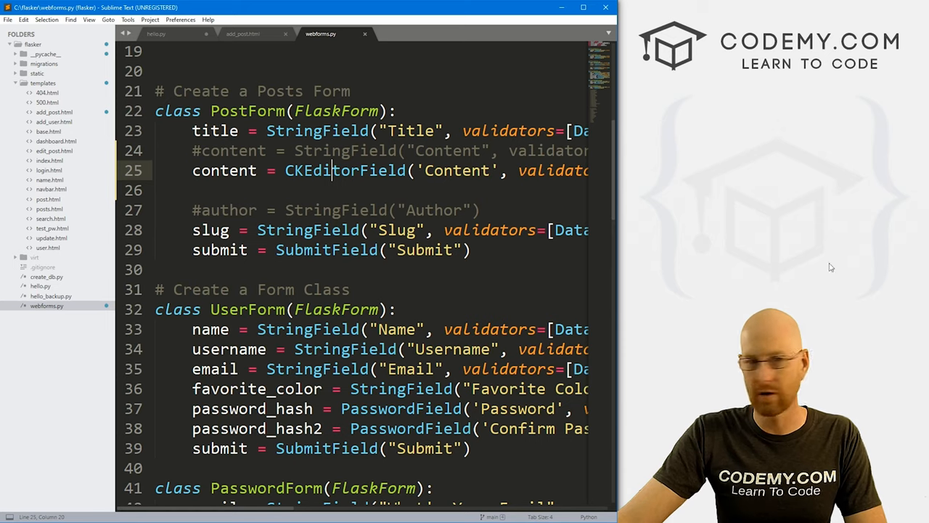
Step: Paste the ckeditor load and config lines after the closing form tag in add_post.html
left_click(242, 33)
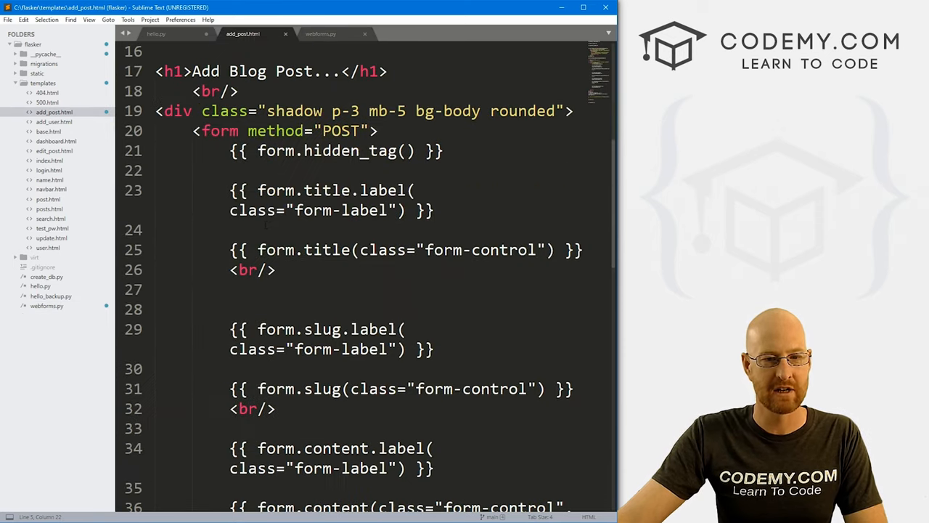
scroll("down", 3)
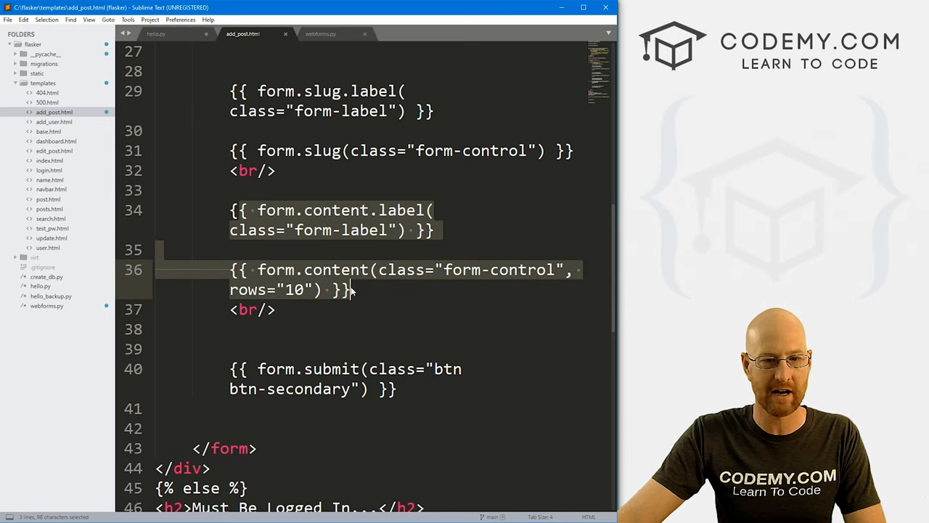
scroll("down", 3)
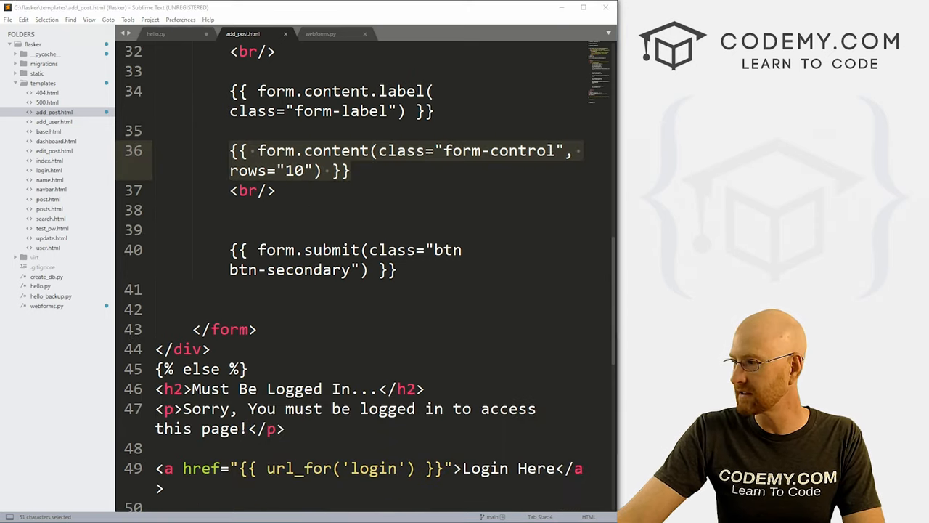
left_click(181, 12)
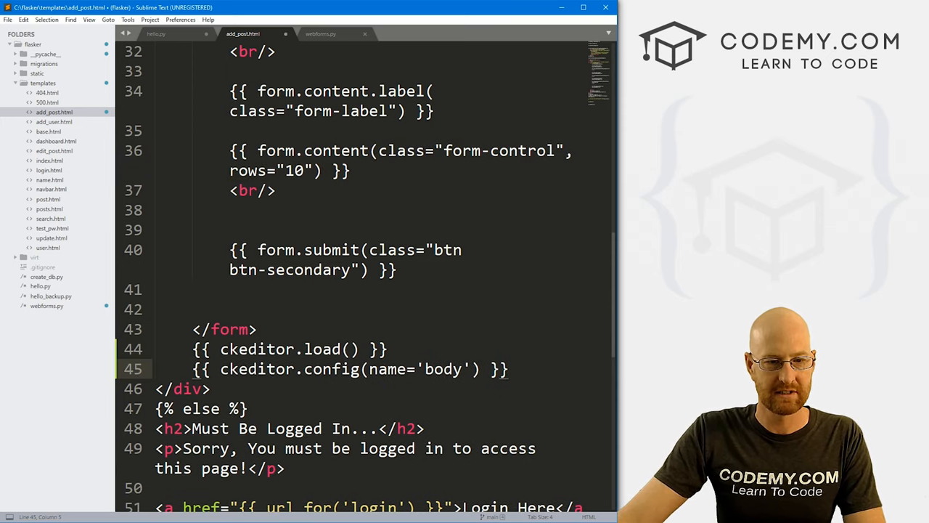
scroll("up", 3)
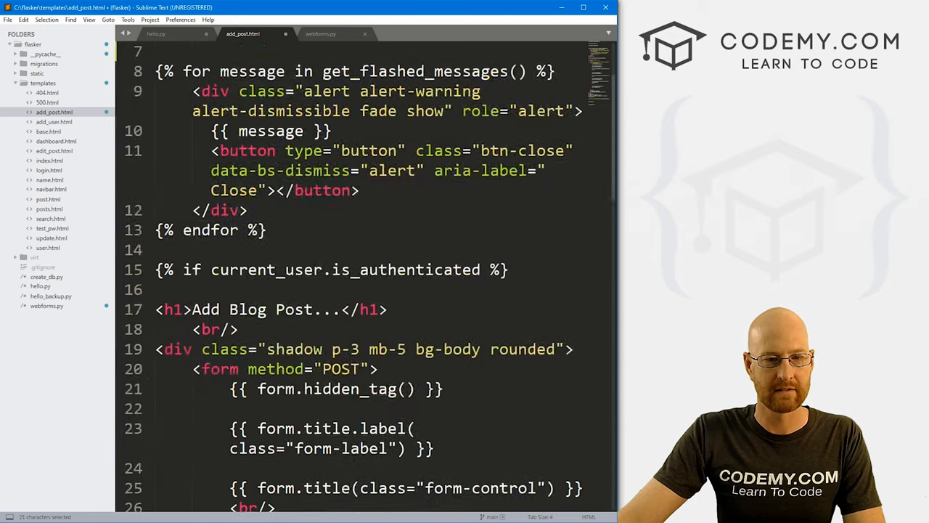
scroll("up", 3)
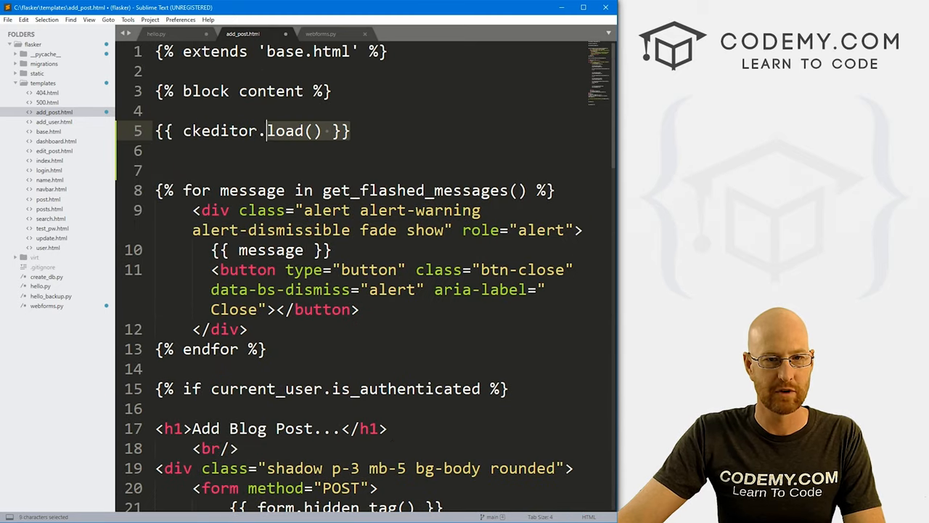
scroll("down", 3)
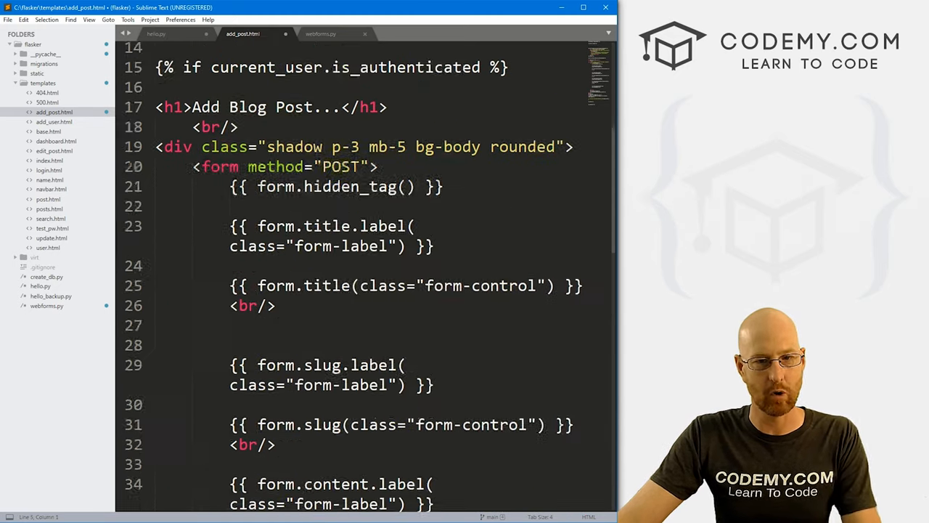
scroll("down", 3)
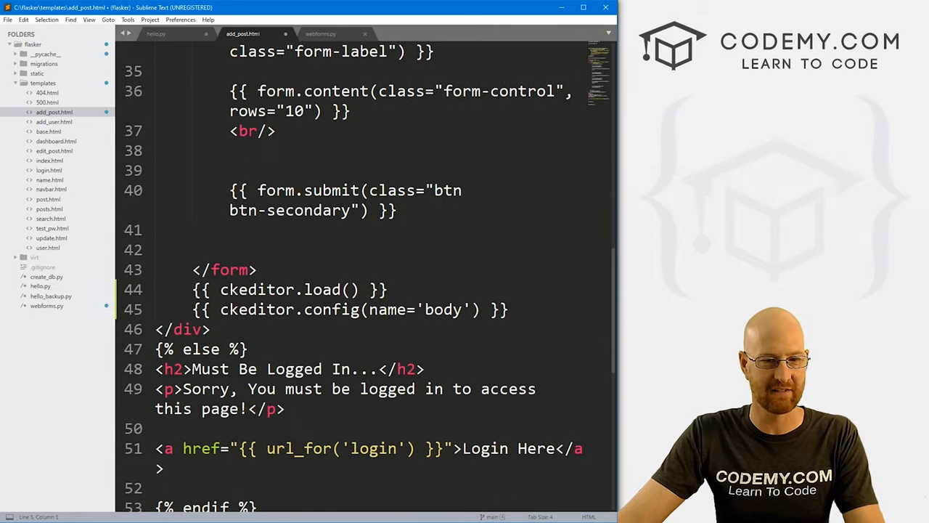
Step: Change the config's name='body' to name='content', check it against webforms.py, and save
double_click(441, 310)
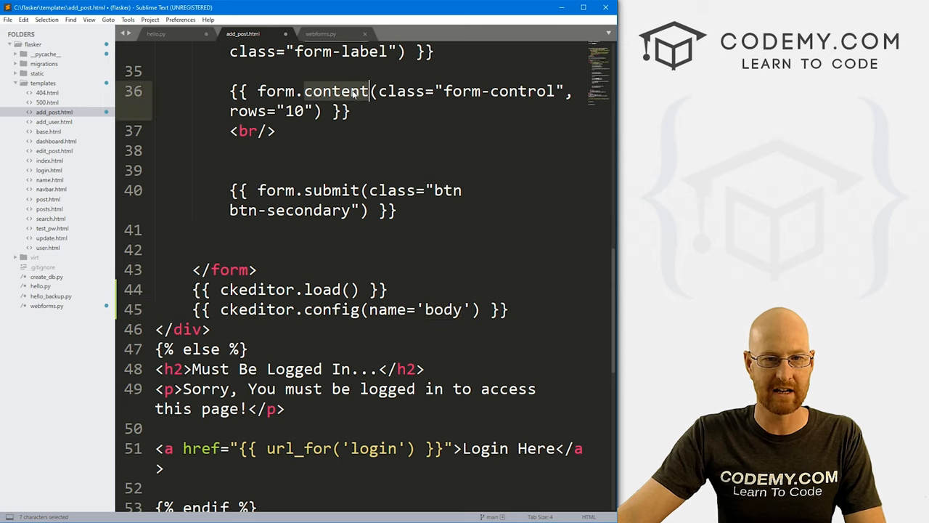
type("content")
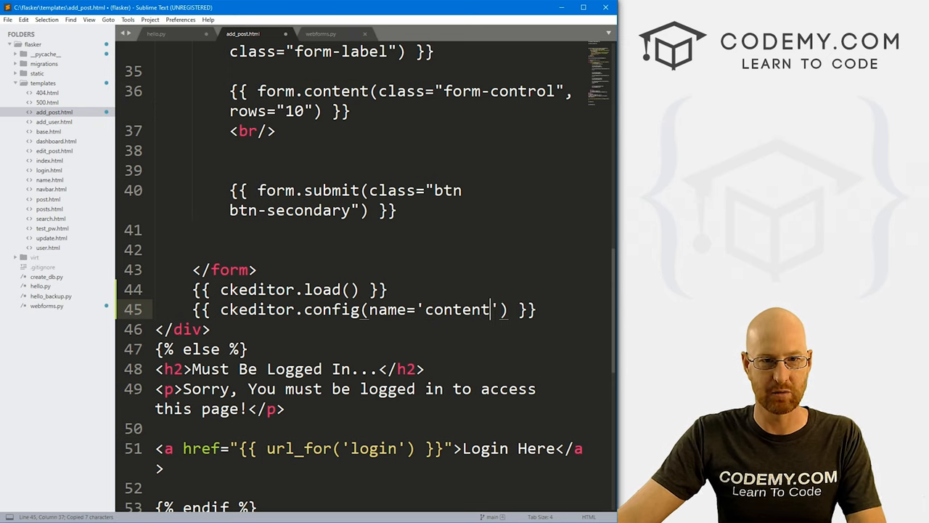
left_click(321, 34)
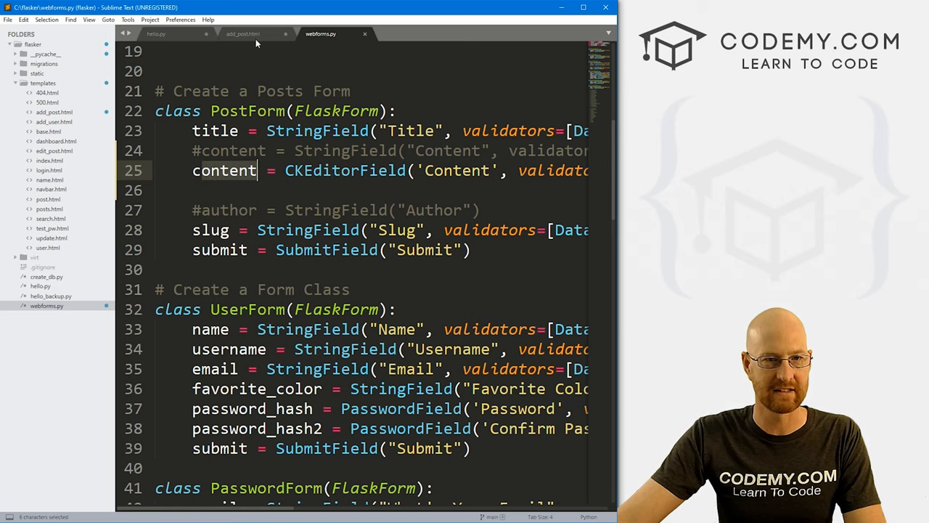
left_click(243, 34)
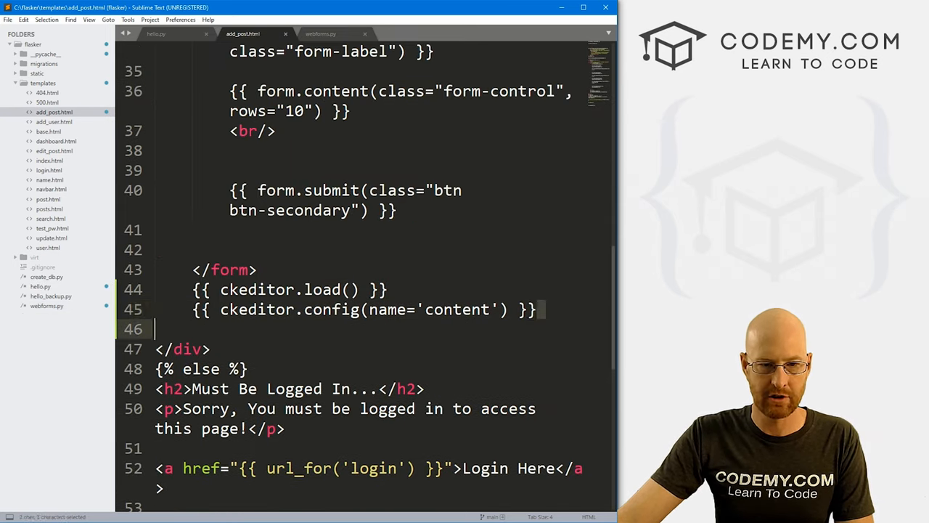
left_click(255, 269)
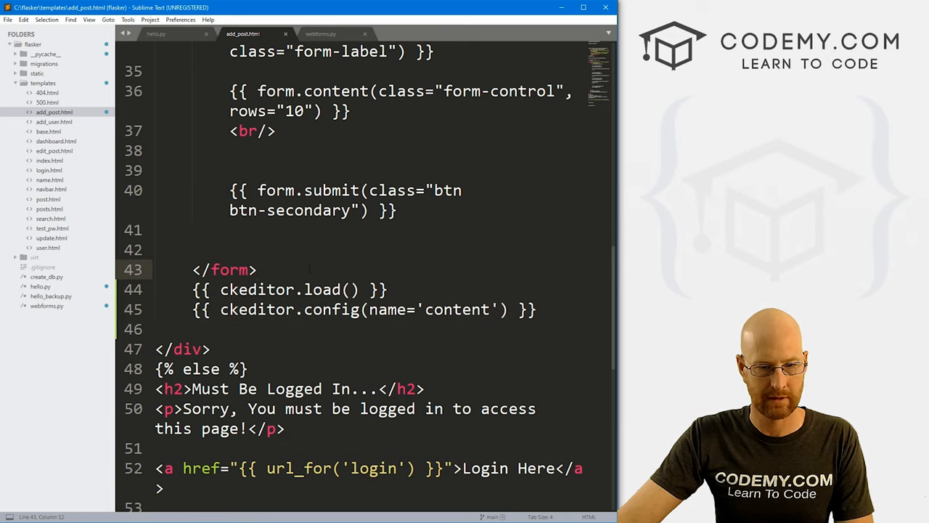
key("ctrl+s")
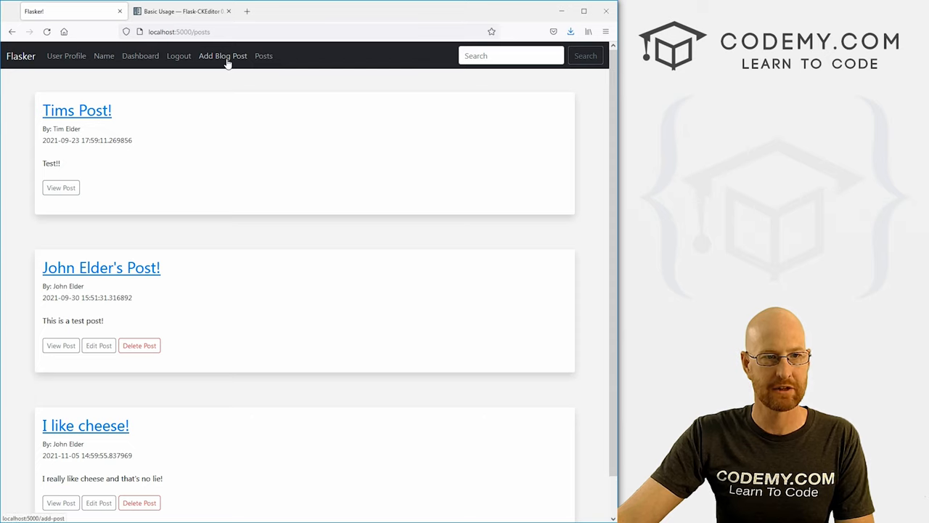
Step: Write the post body 'The is a rich text editor test! Woohoo!!!' in the CKEditor field
left_click(223, 55)
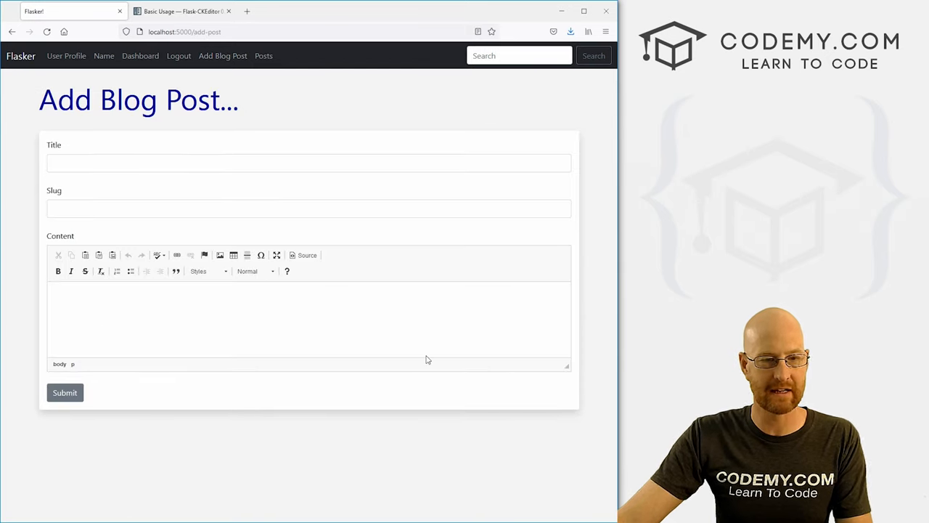
type("The is a")
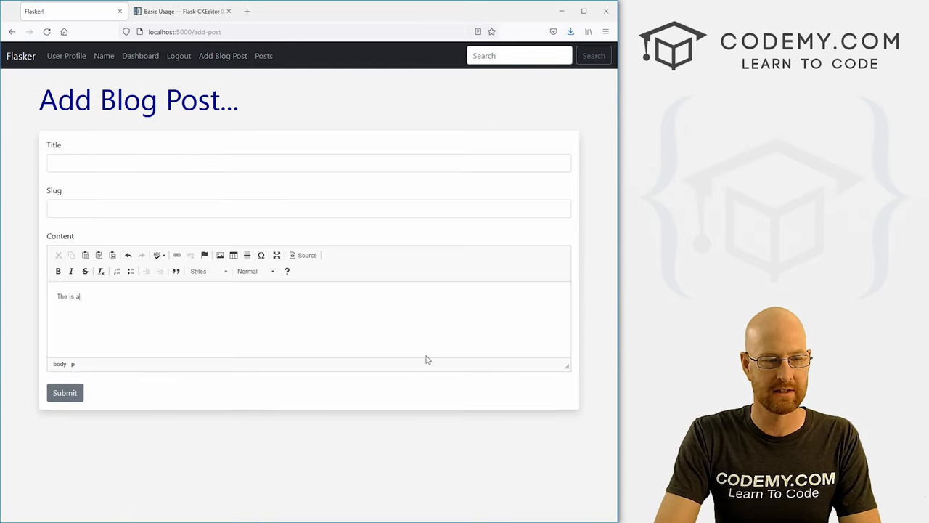
type("rich")
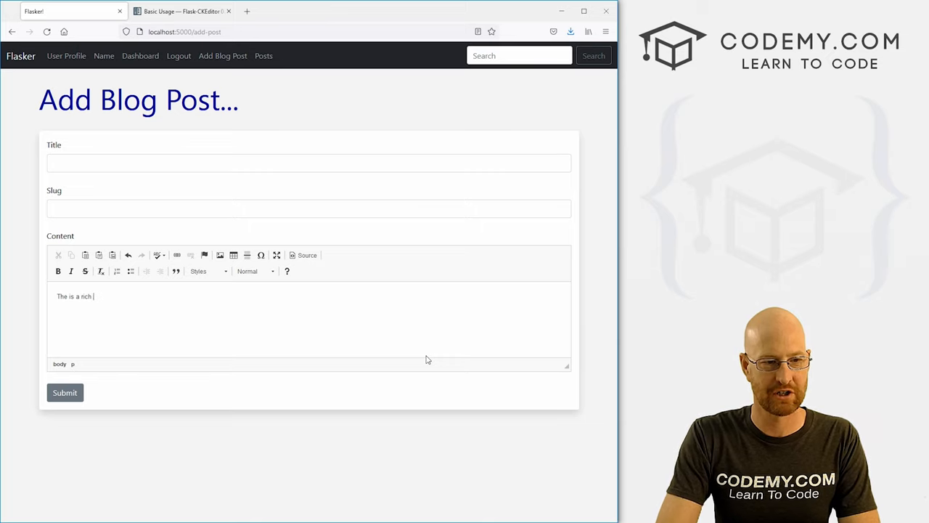
type("text editor te")
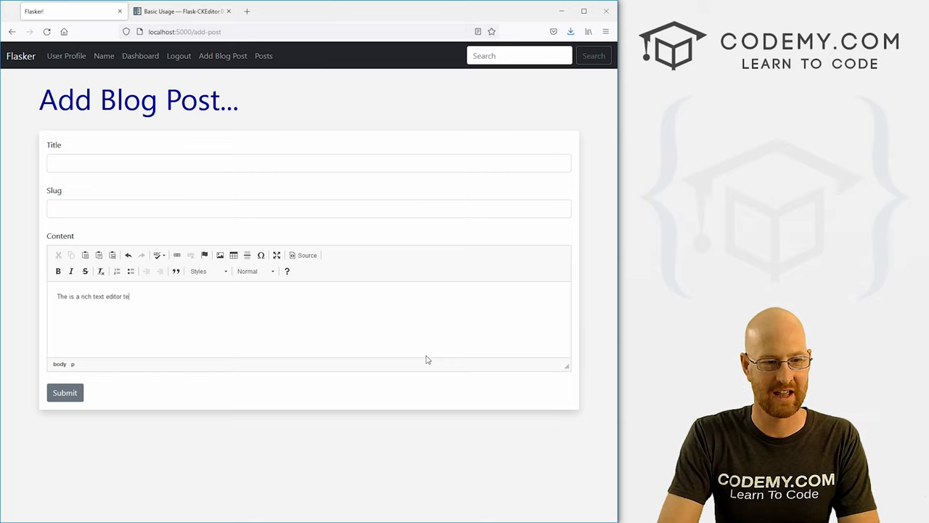
type("st!  Woohoo!")
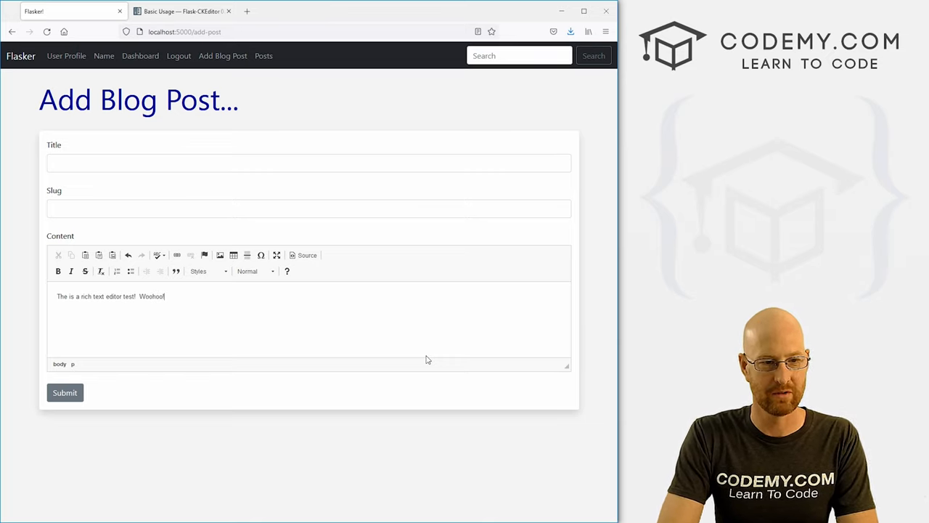
type("!!")
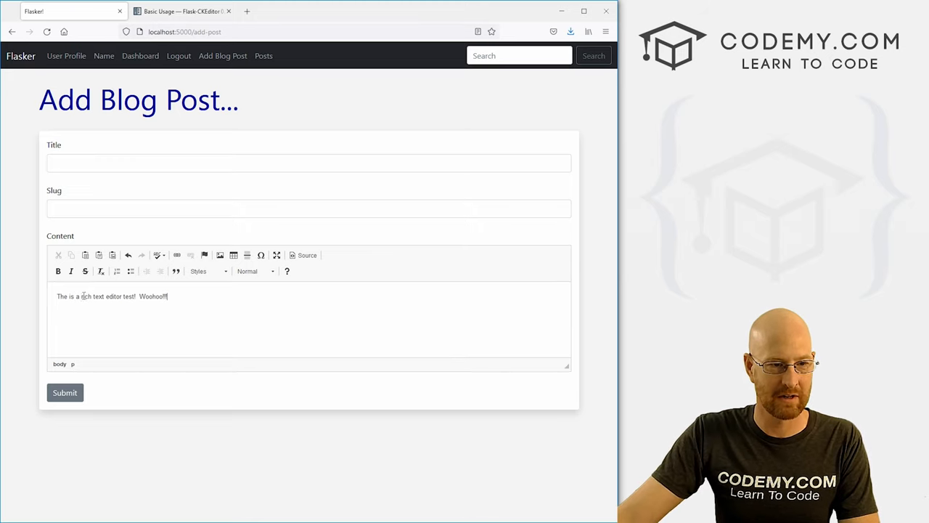
Step: Make 'rich text' bold and 'Woohoo!!!' italic, title the post 'CKEditor Test!', fill the slug and submit
double_click(91, 296)
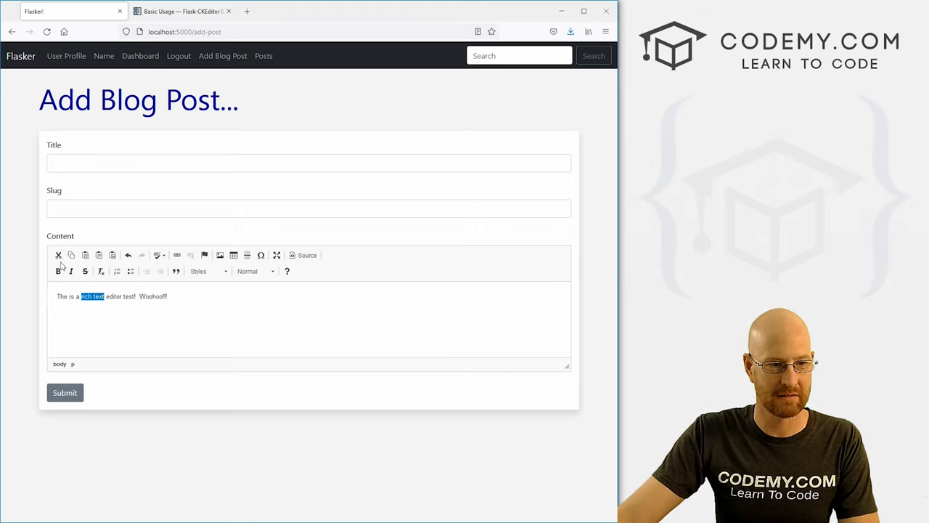
double_click(153, 296)
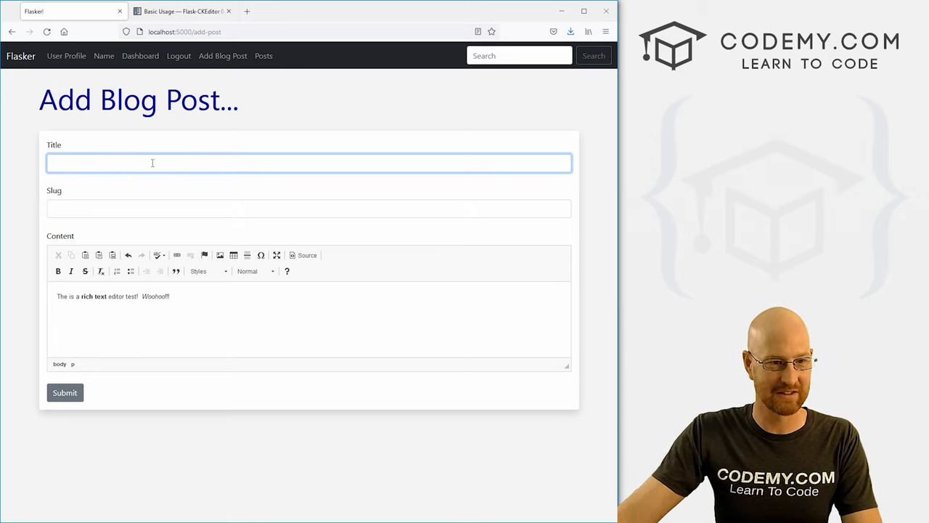
type("CKEditor Test!")
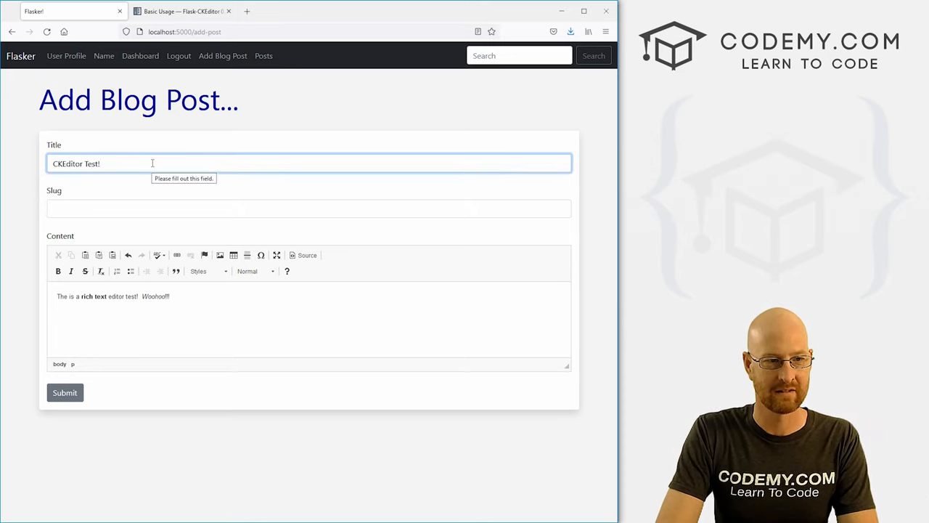
left_click(64, 392)
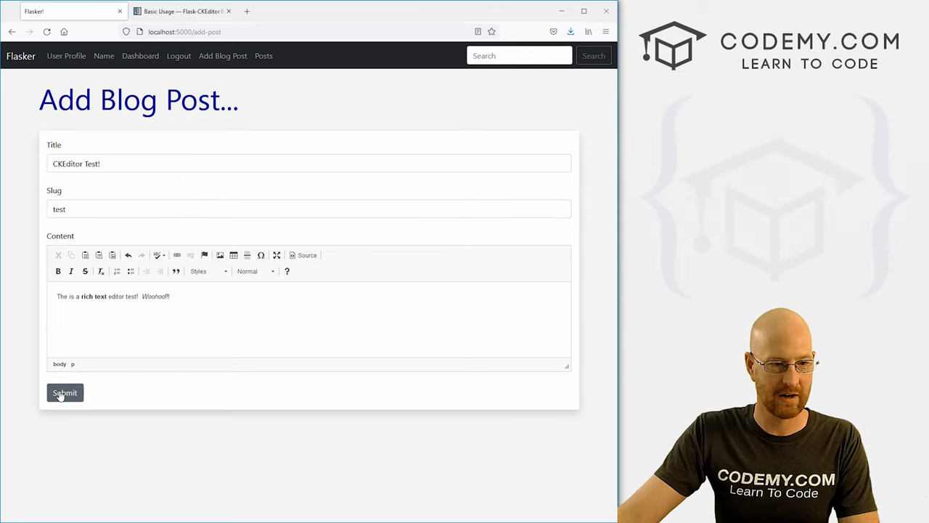
left_click(64, 392)
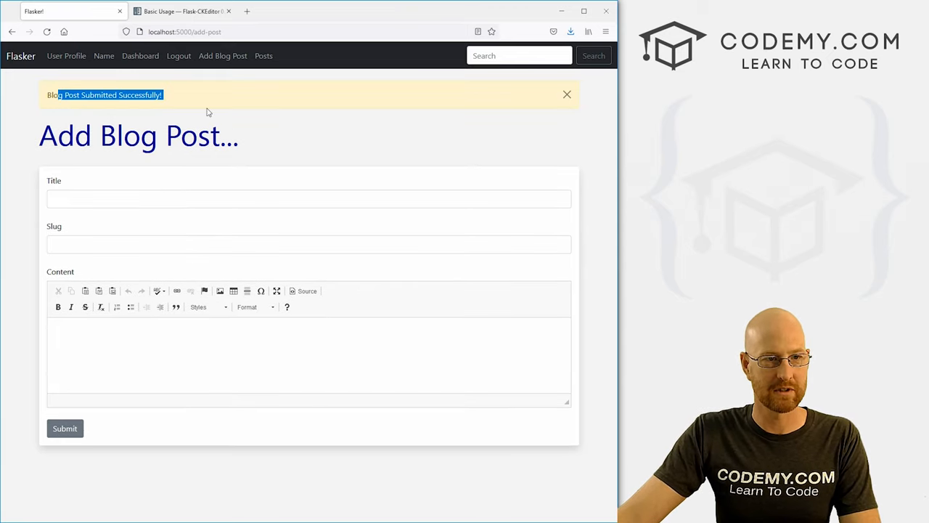
Step: View the new post, whose content shows raw HTML tags, then return to posts.html in the editor
left_click(264, 55)
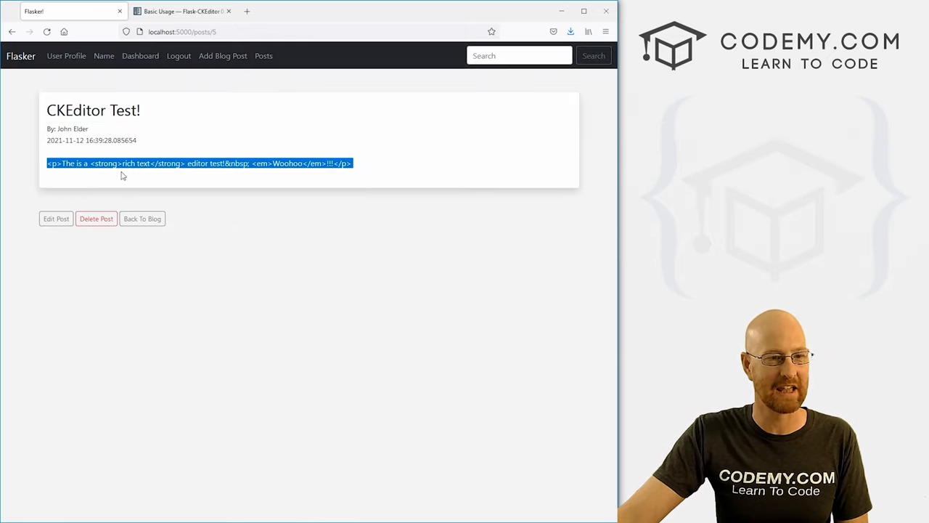
left_click(124, 174)
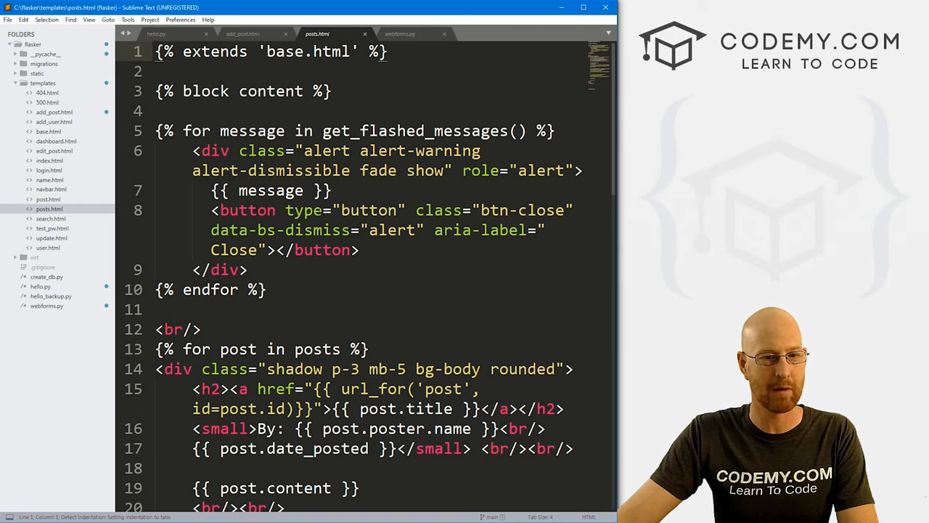
Step: Change posts.html to output {{ post.content|safe }} and save it
scroll("down", 3)
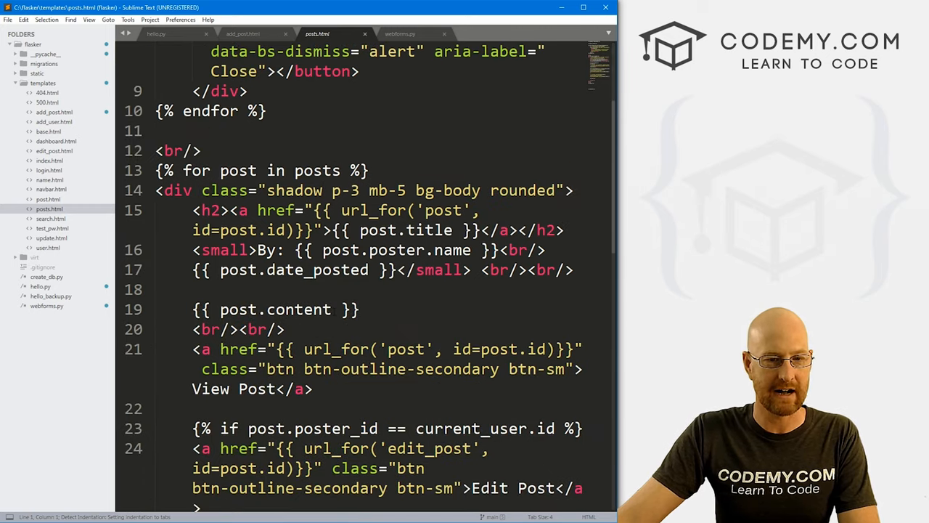
type("|saf")
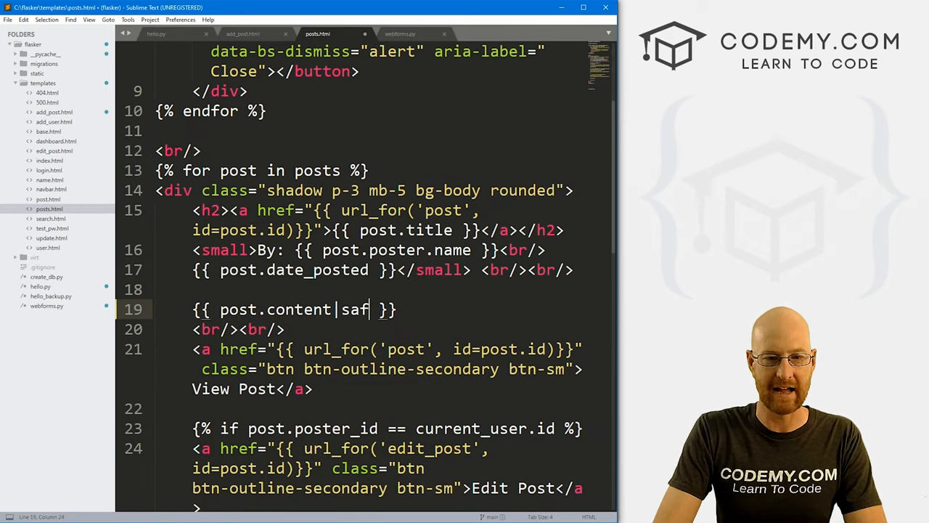
type("e")
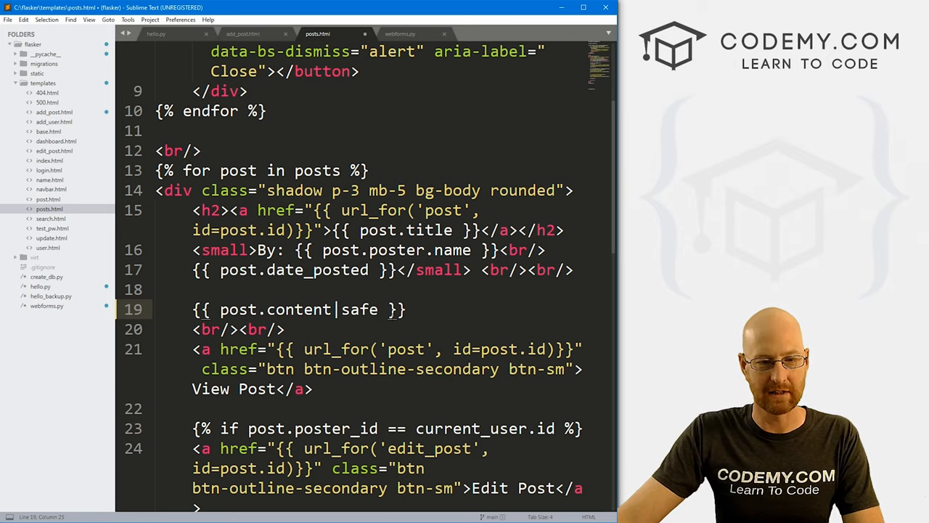
key("ctrl+s")
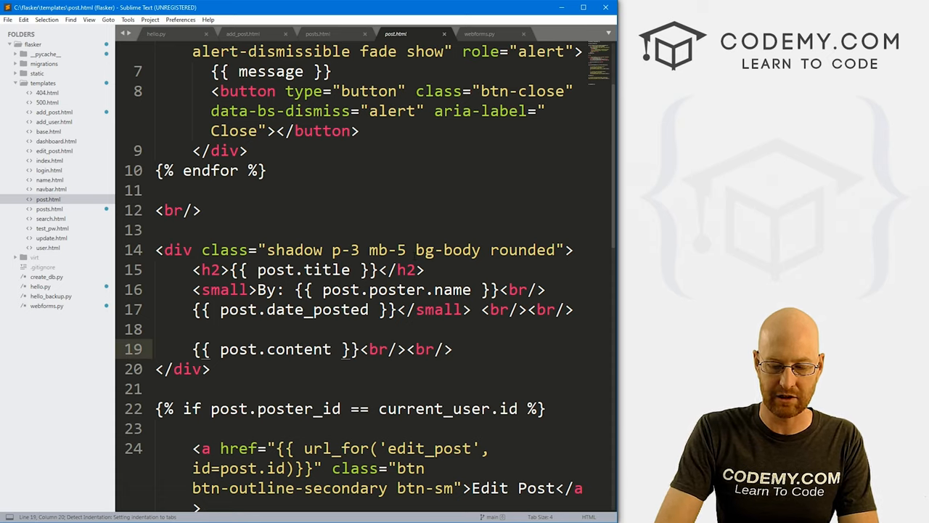
Step: Apply the same |safe filter to post.content in post.html
type("|saf")
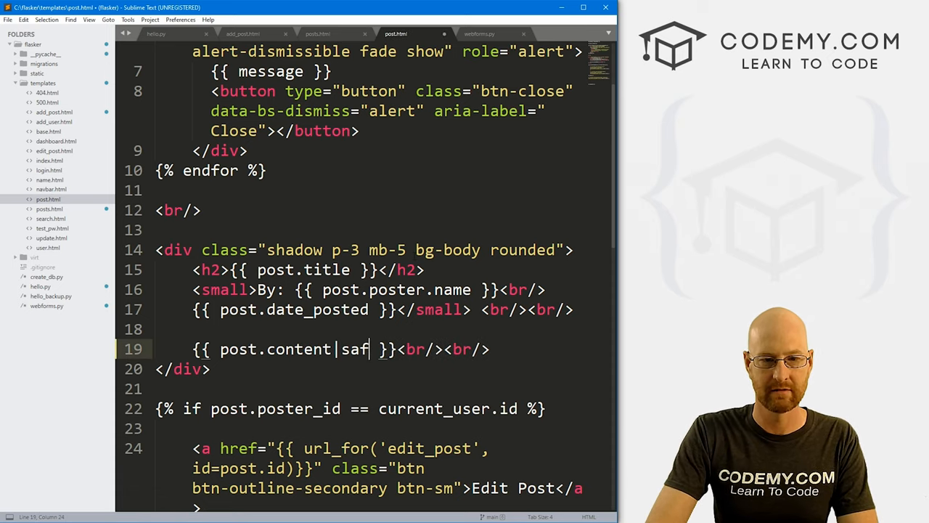
scroll("down", 3)
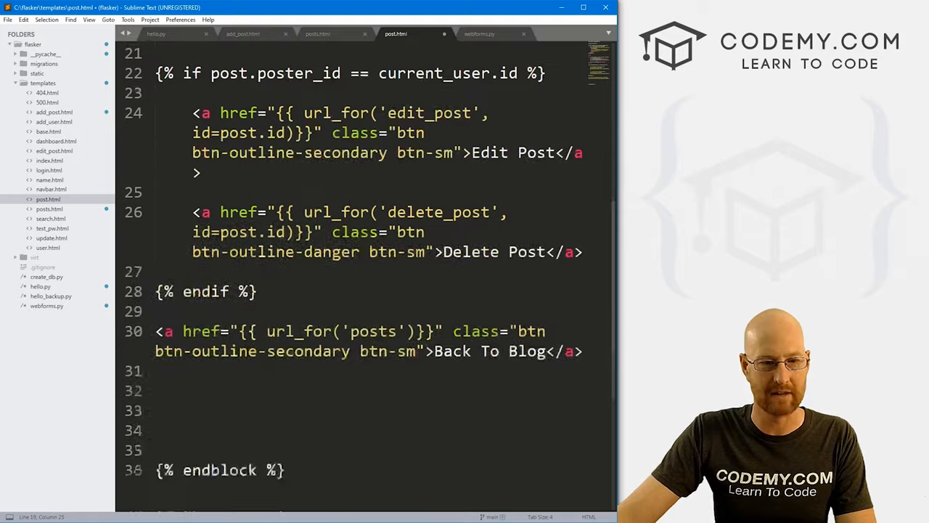
scroll("up", 3)
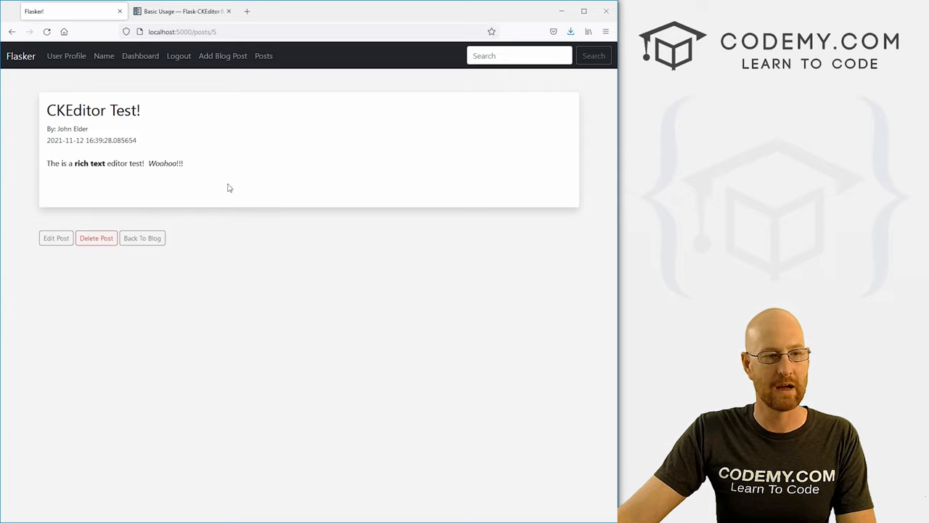
mouse_move(220, 86)
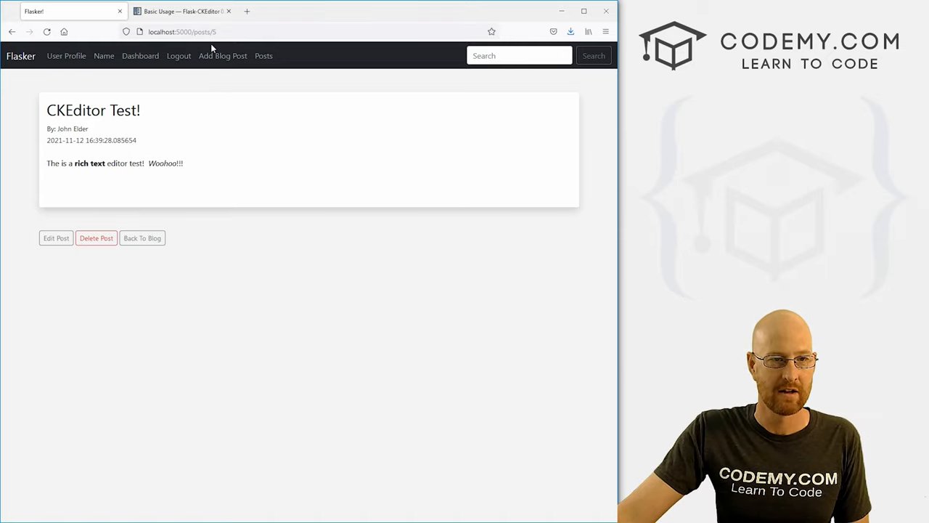
Step: Visit Add Blog Post and the posts list to confirm bold and italic render while the edit form shows raw tags
left_click(224, 56)
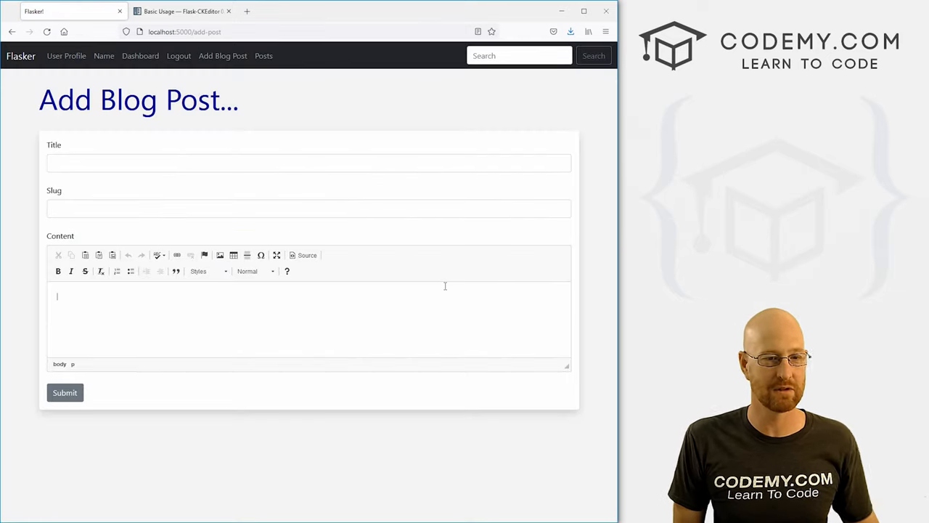
mouse_move(264, 59)
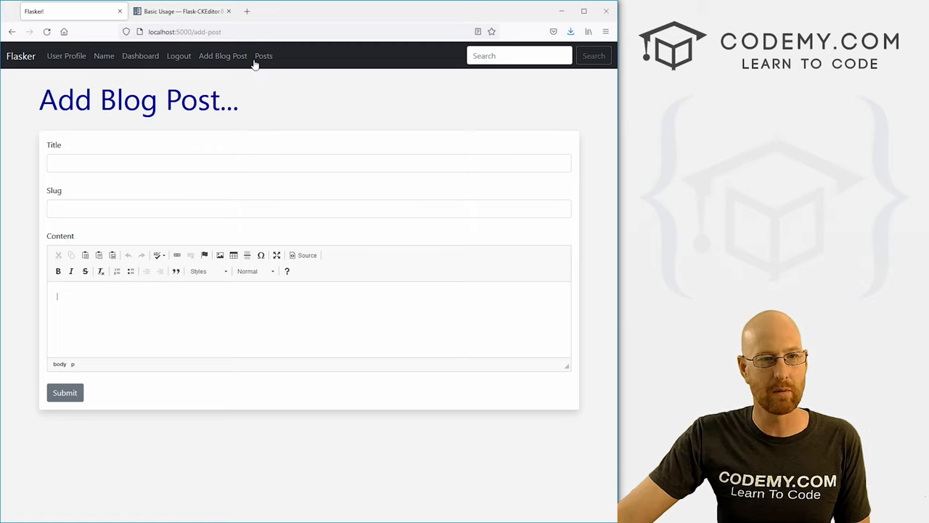
left_click(265, 55)
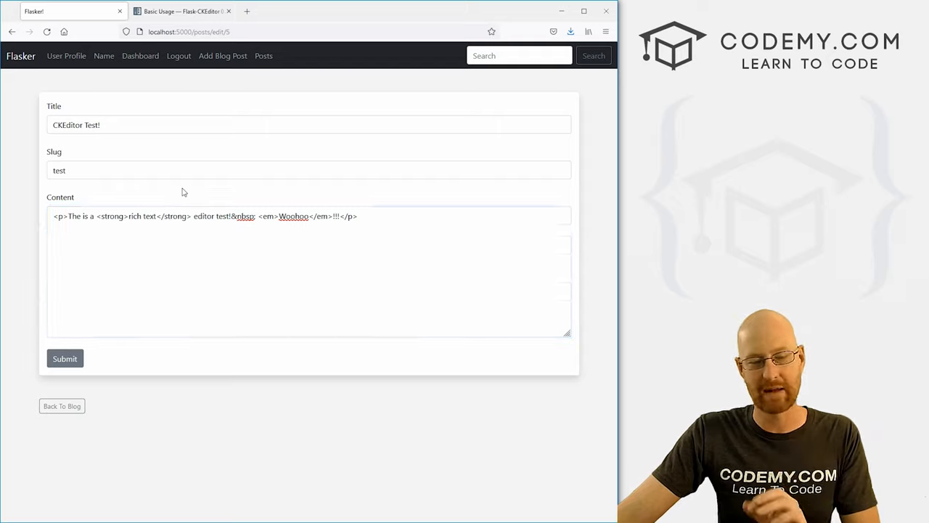
mouse_move(264, 55)
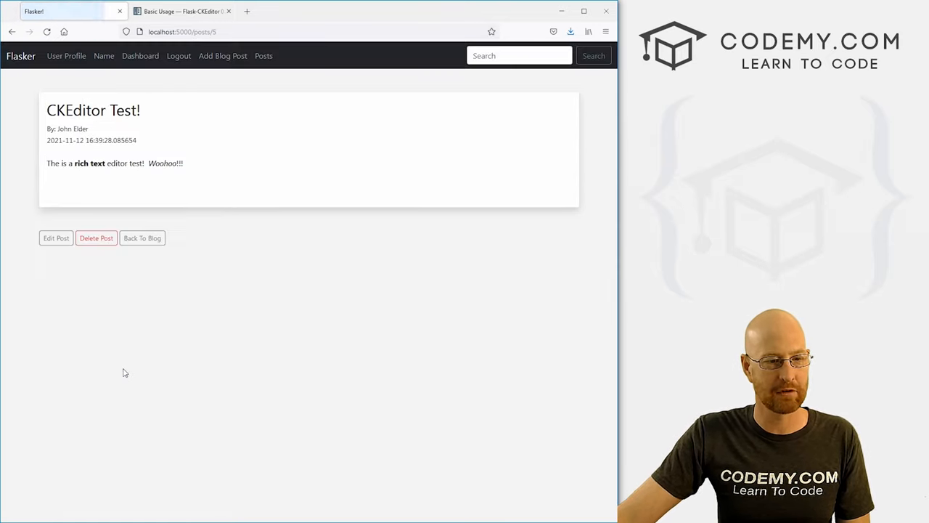
mouse_move(261, 262)
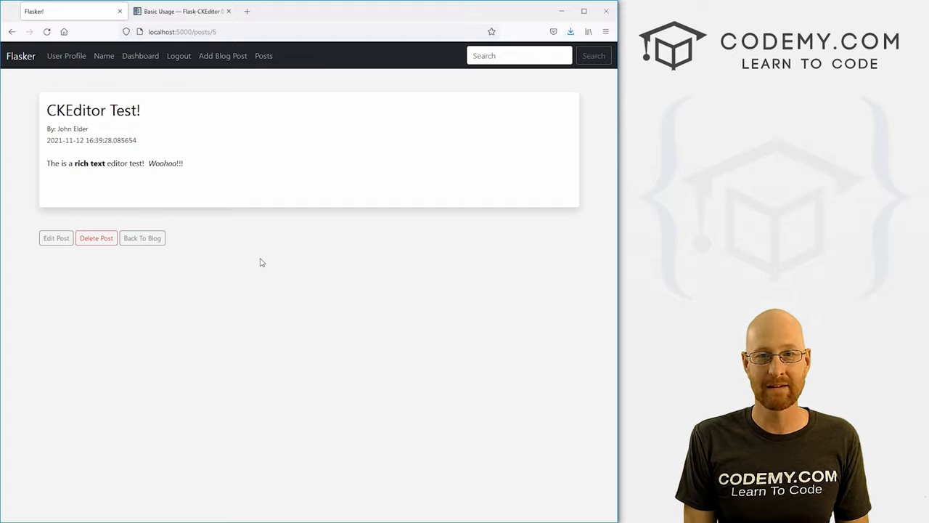